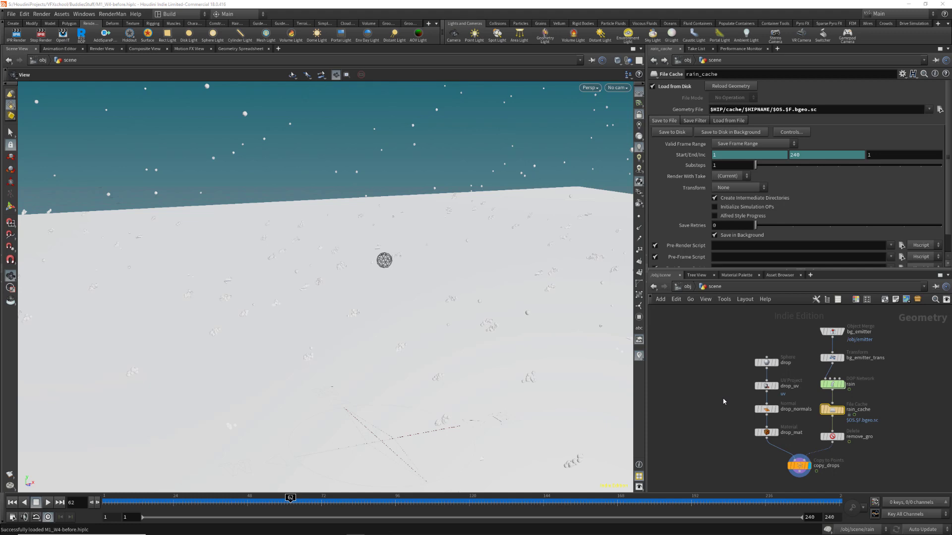
pyautogui.moveTo(772, 386)
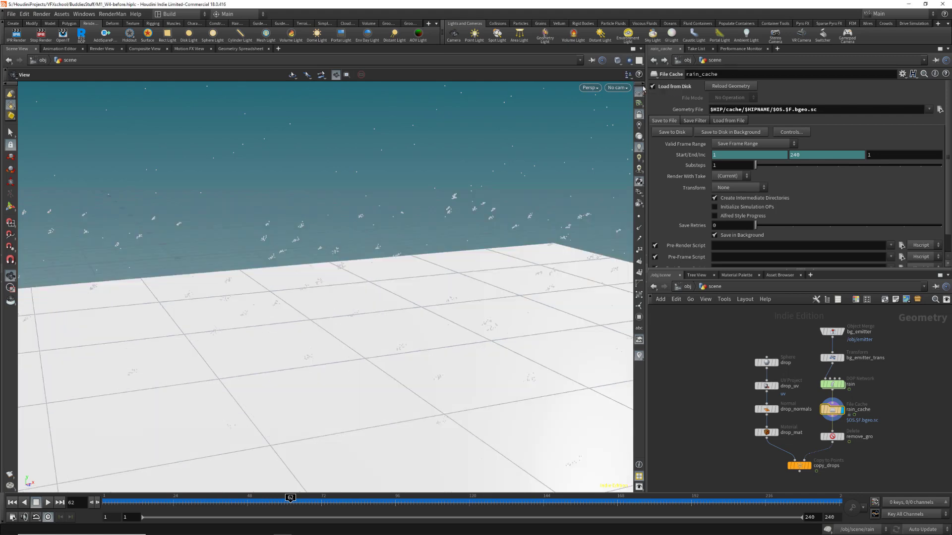
pyautogui.moveTo(342, 286)
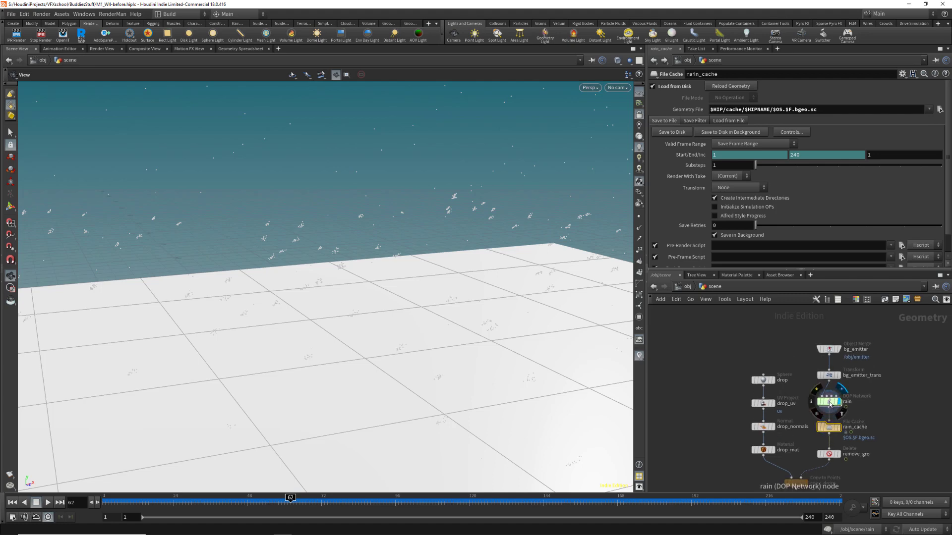
pyautogui.click(826, 401)
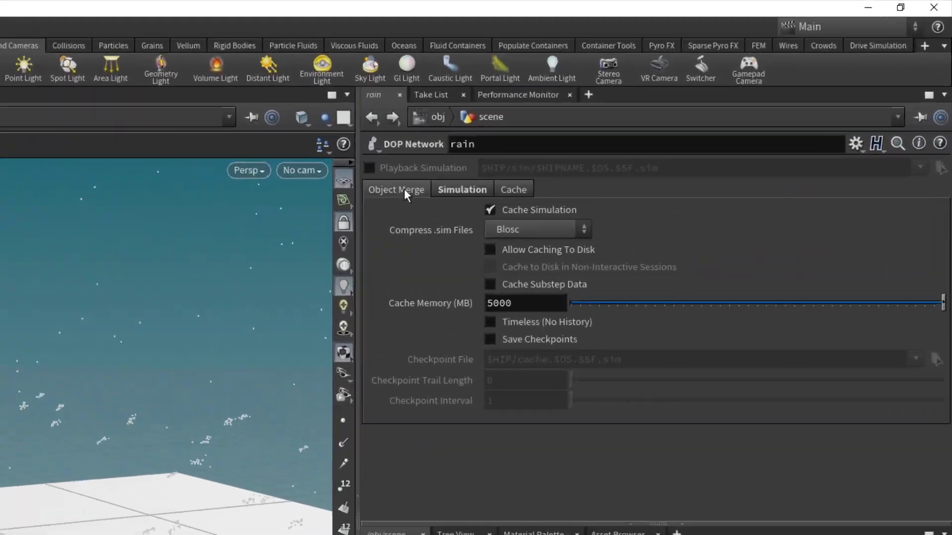
pyautogui.click(396, 189)
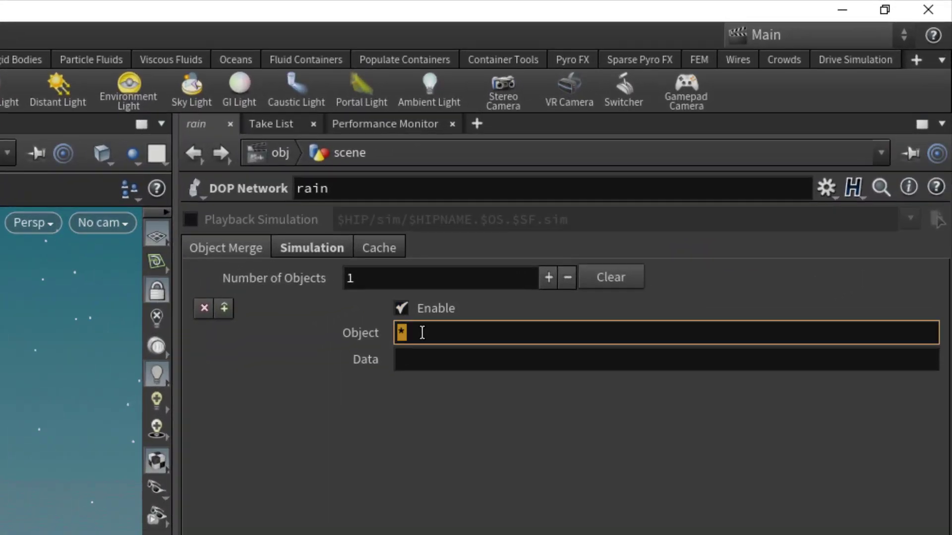
pyautogui.write('pop')
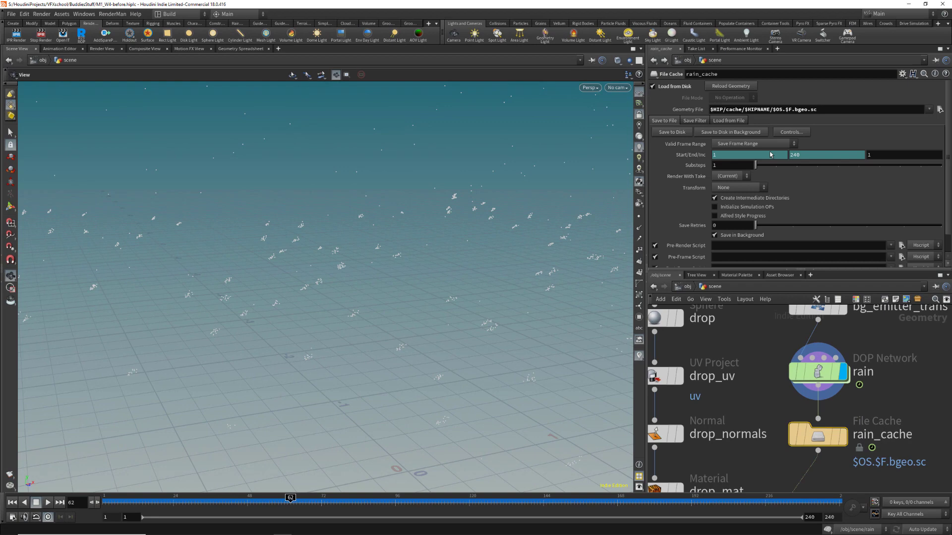
# Display copy_drops in the viewport and inspect its point attributes
pyautogui.click(672, 132)
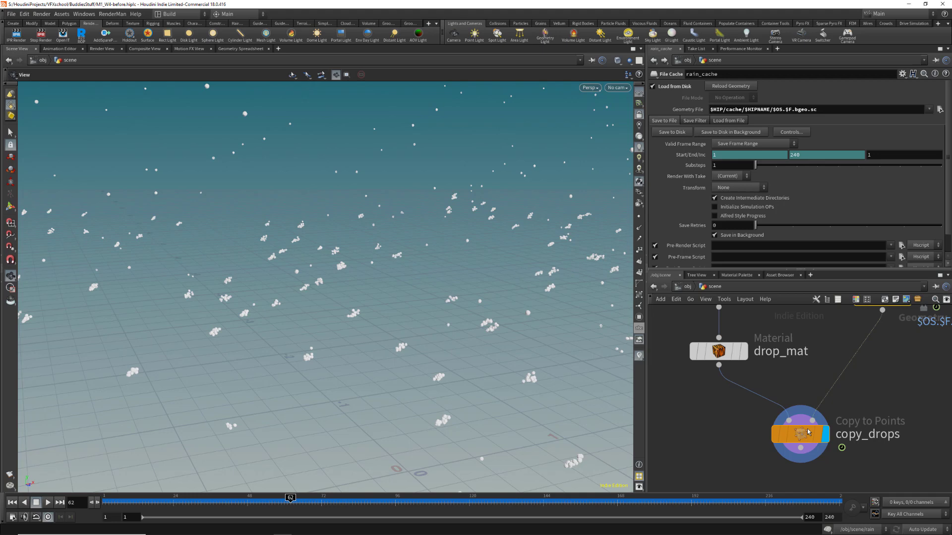
pyautogui.rightClick(799, 433)
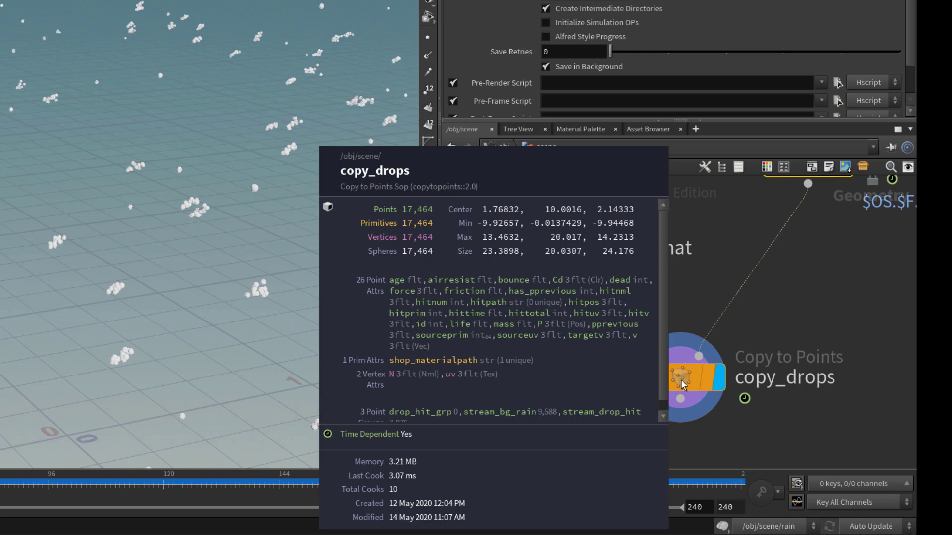
pyautogui.moveTo(788, 307)
pyautogui.write('attr')
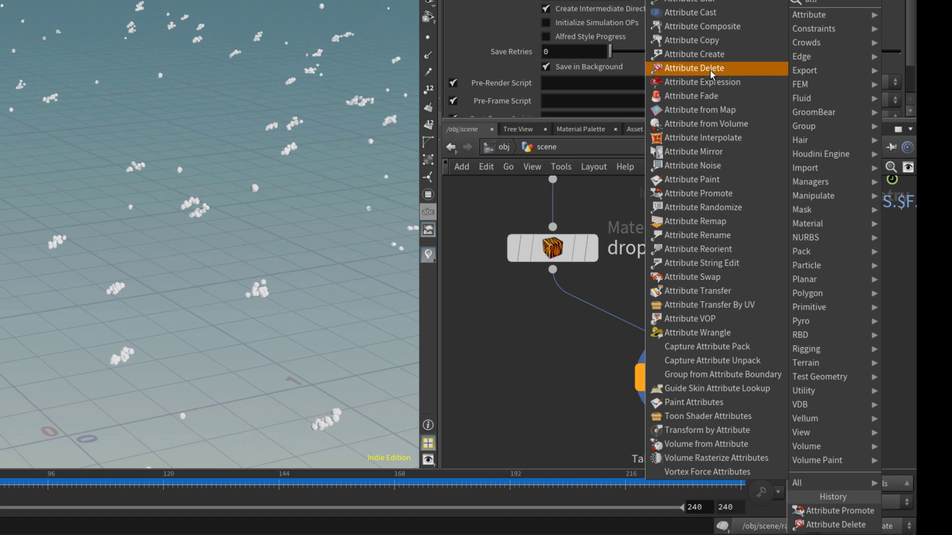
# Add an Attribute Delete before copy_drops with Point Attributes "*, ^v" so only v survives
pyautogui.click(694, 68)
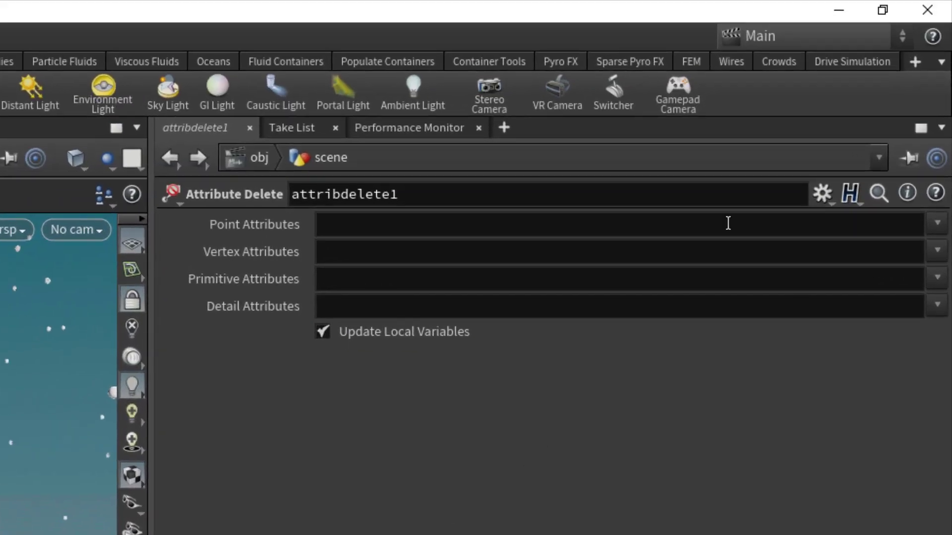
pyautogui.write('*')
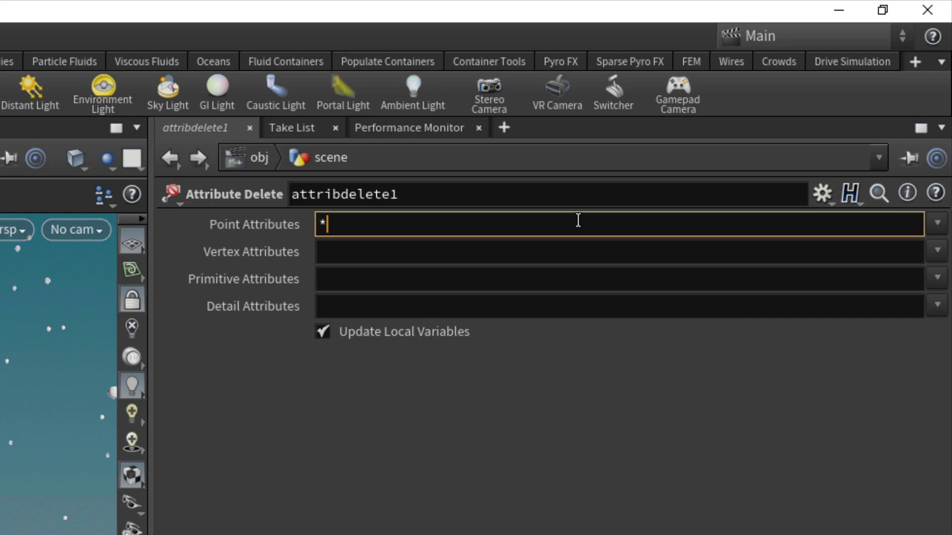
pyautogui.write(',')
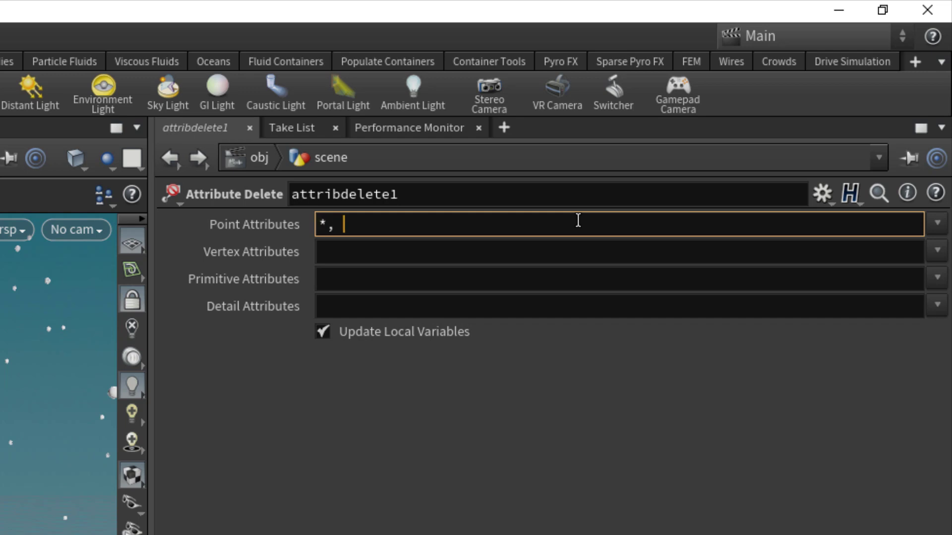
pyautogui.write('^')
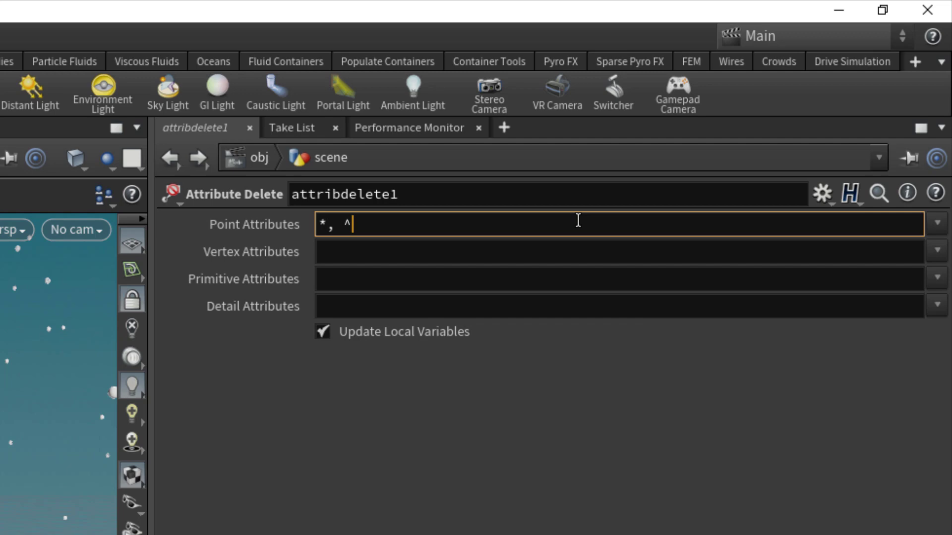
pyautogui.write('v')
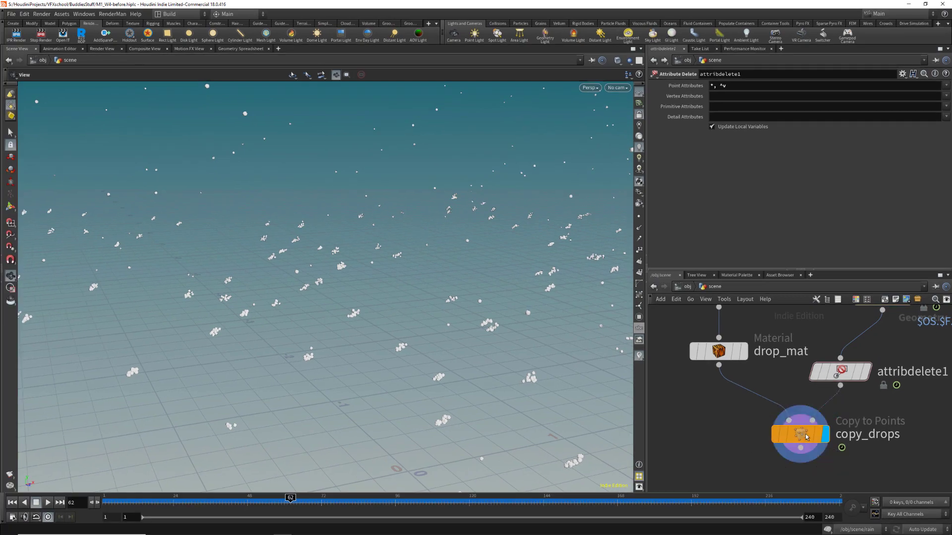
pyautogui.click(799, 433)
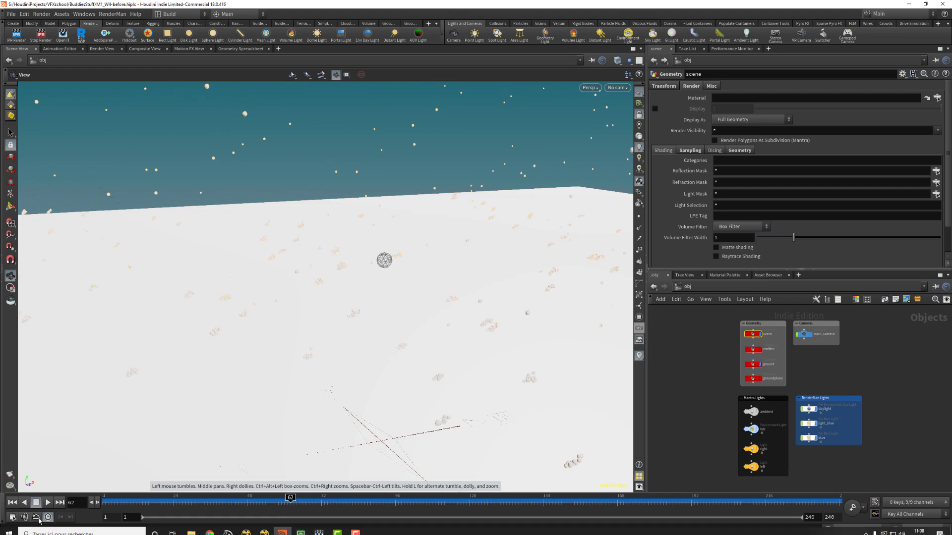
# Dive back into the scene geometry network to review copy_drops' target attributes
pyautogui.click(47, 501)
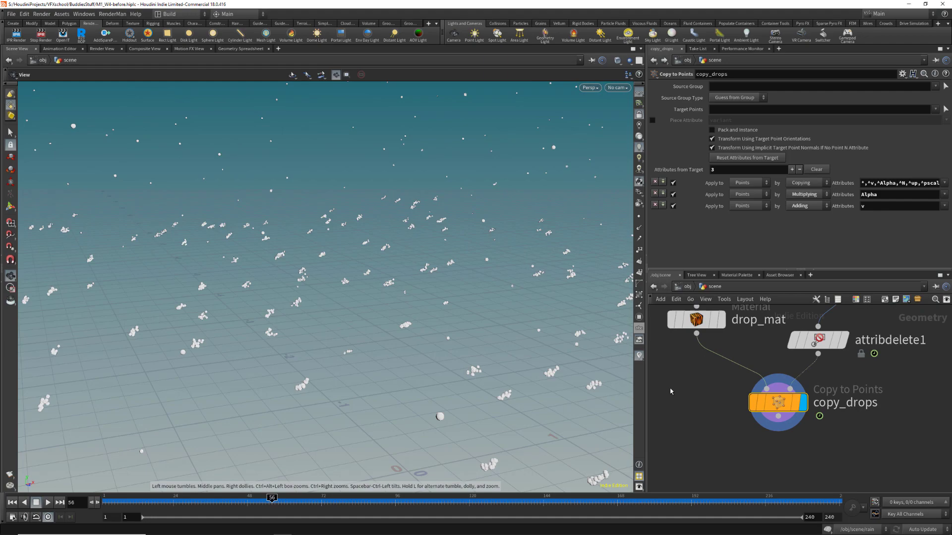
pyautogui.moveTo(639, 356)
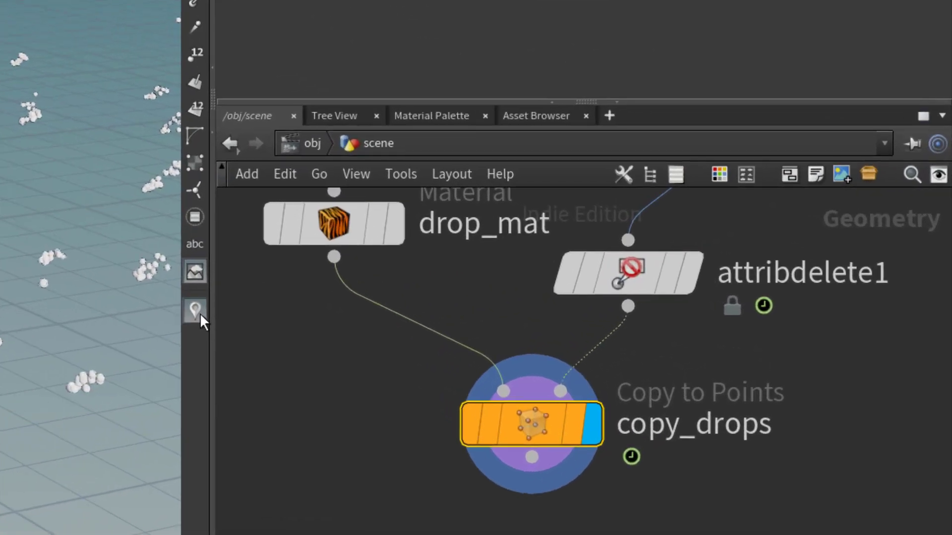
# Create a marker visualizer named and labelled 'velocity' for the drops
pyautogui.click(194, 309)
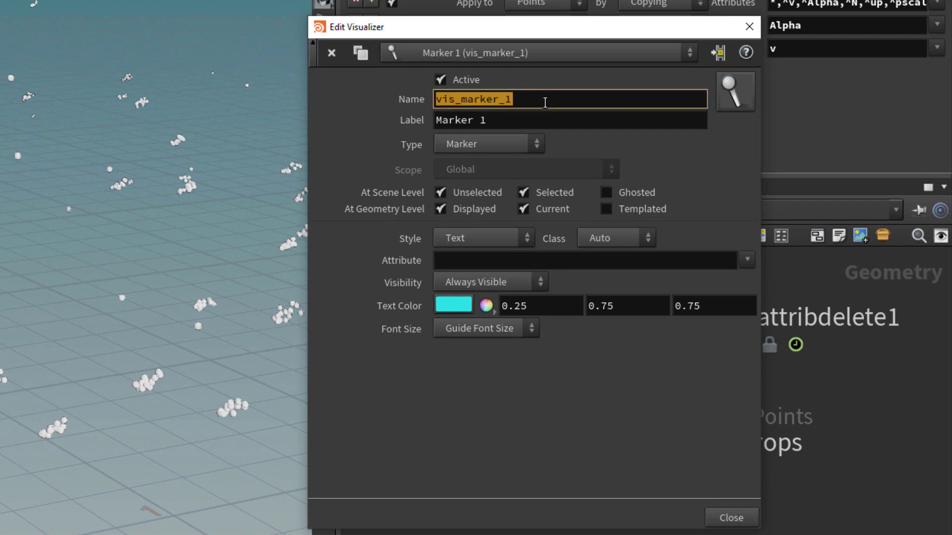
pyautogui.write('velocity')
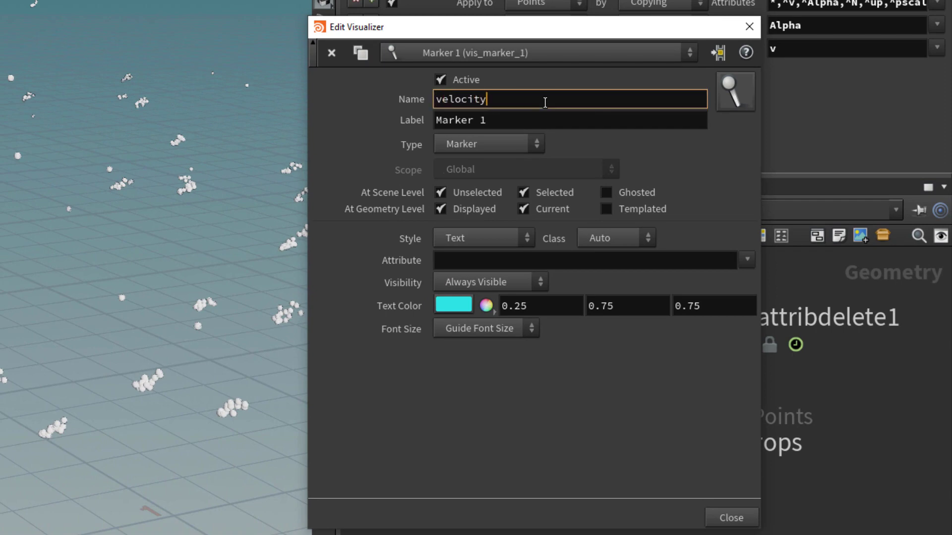
pyautogui.doubleClick(460, 100)
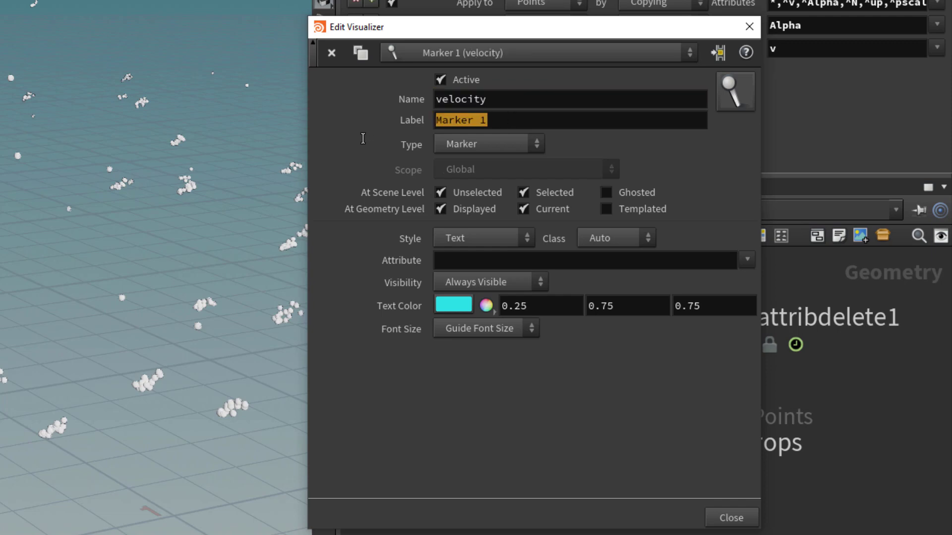
pyautogui.write('velocity')
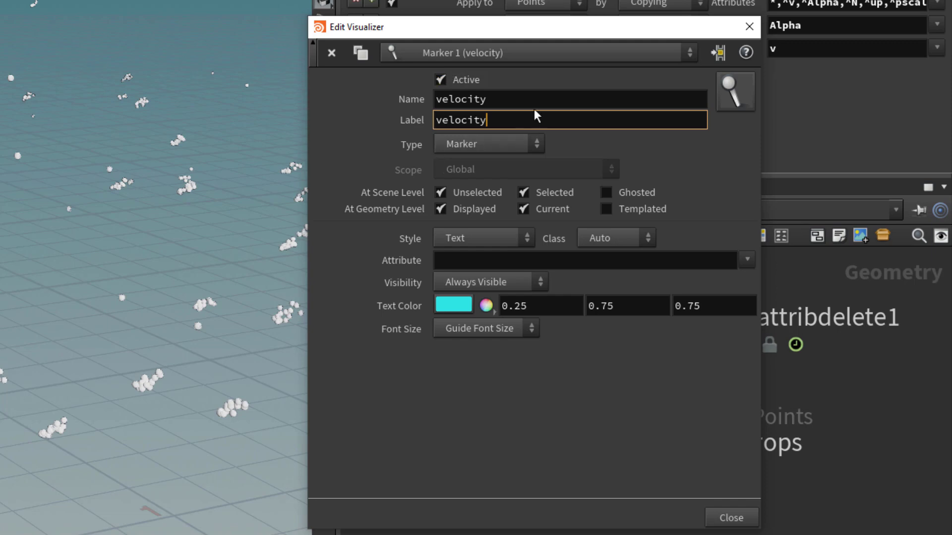
pyautogui.moveTo(527, 104)
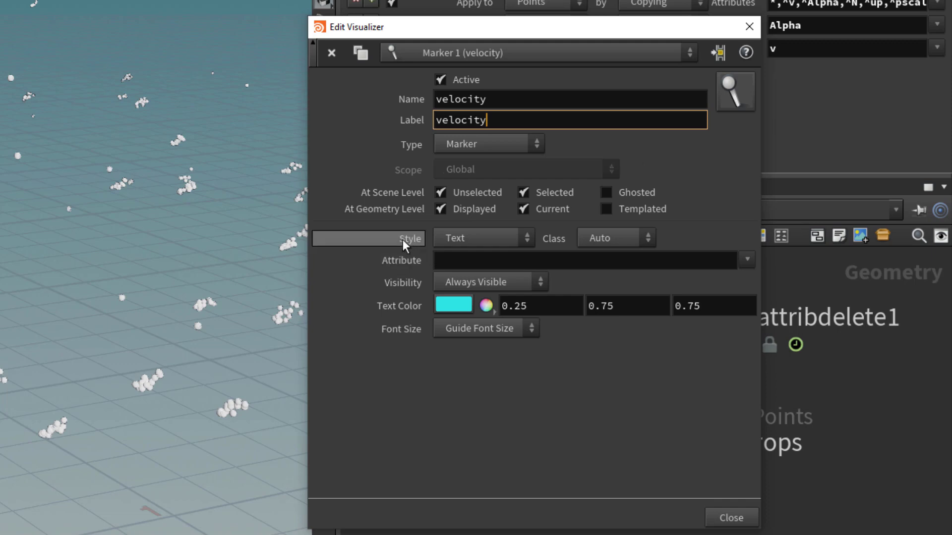
# Make the visualizer draw attribute v as vectors in dark blue (0.075, 0.075, 0.3)
pyautogui.click(483, 237)
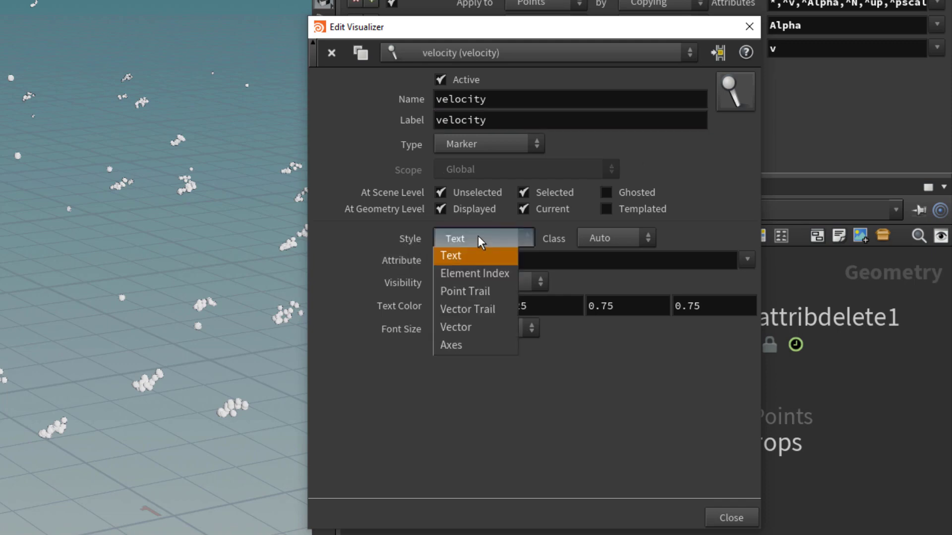
pyautogui.click(455, 326)
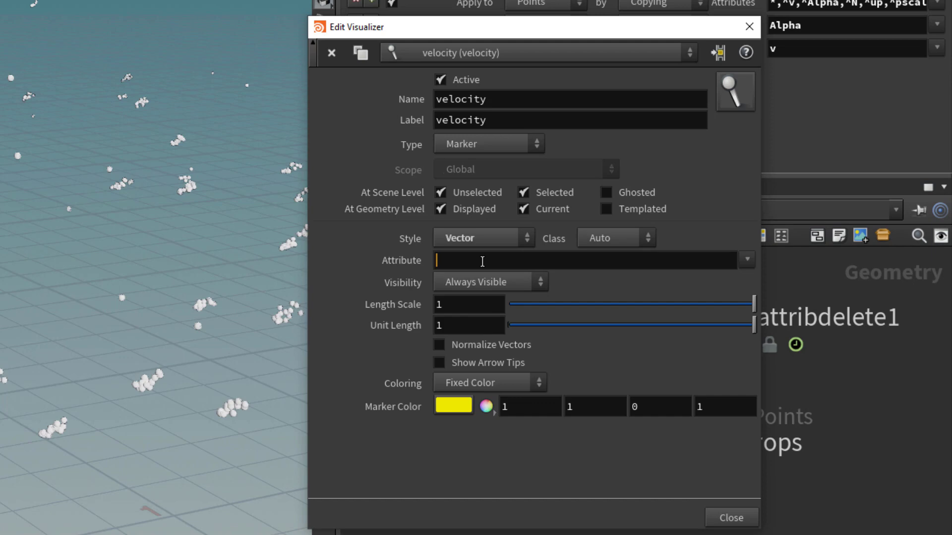
pyautogui.write('v')
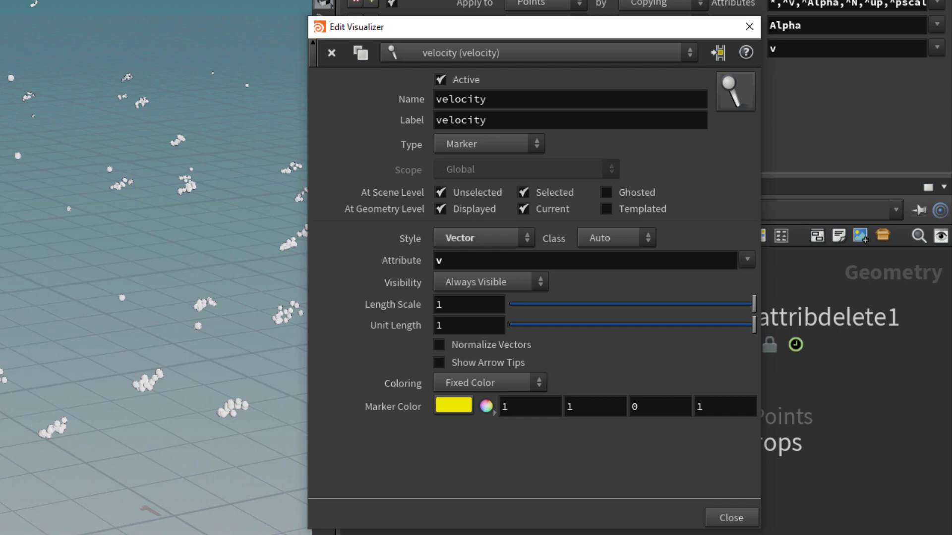
pyautogui.moveTo(119, 304)
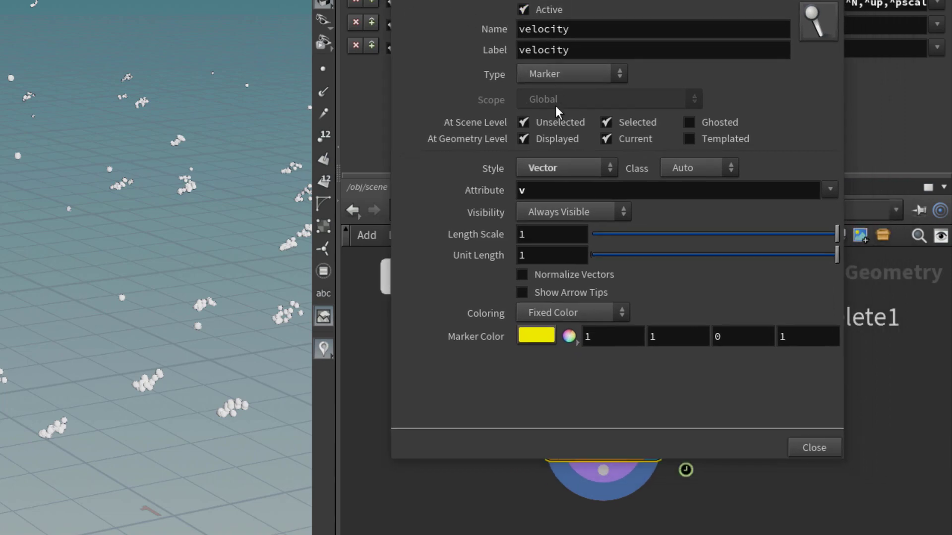
pyautogui.moveTo(592, 218)
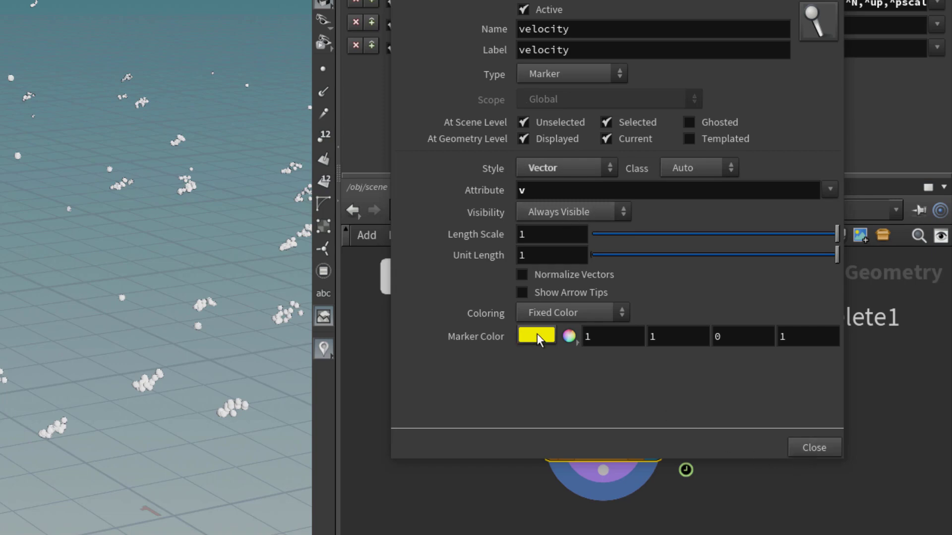
pyautogui.click(535, 337)
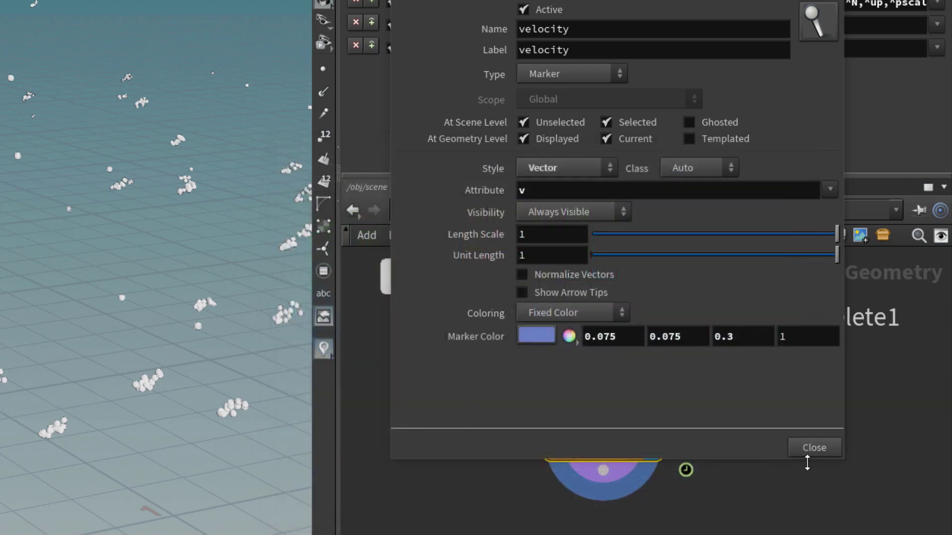
pyautogui.click(813, 447)
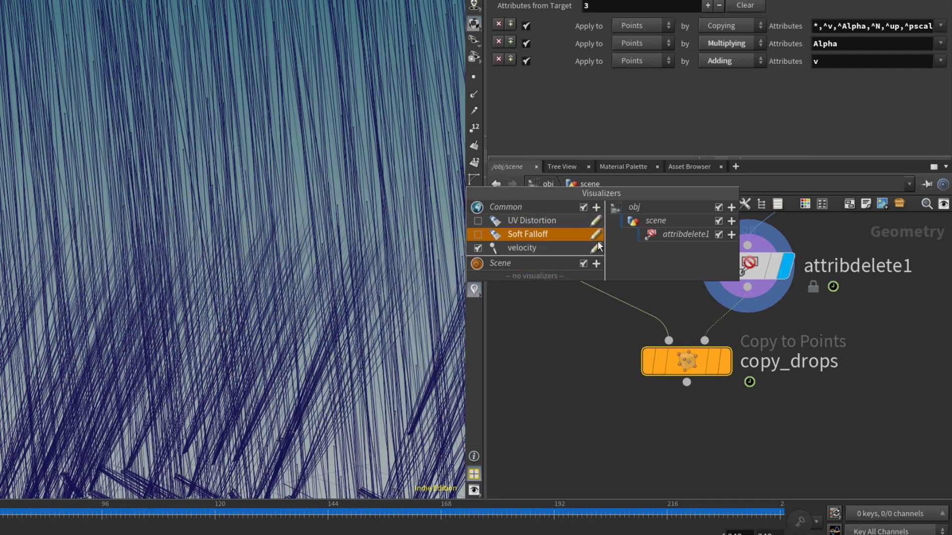
# Reduce the velocity visualizer's Length Scale to 0.1 for short rain streaks
pyautogui.click(593, 248)
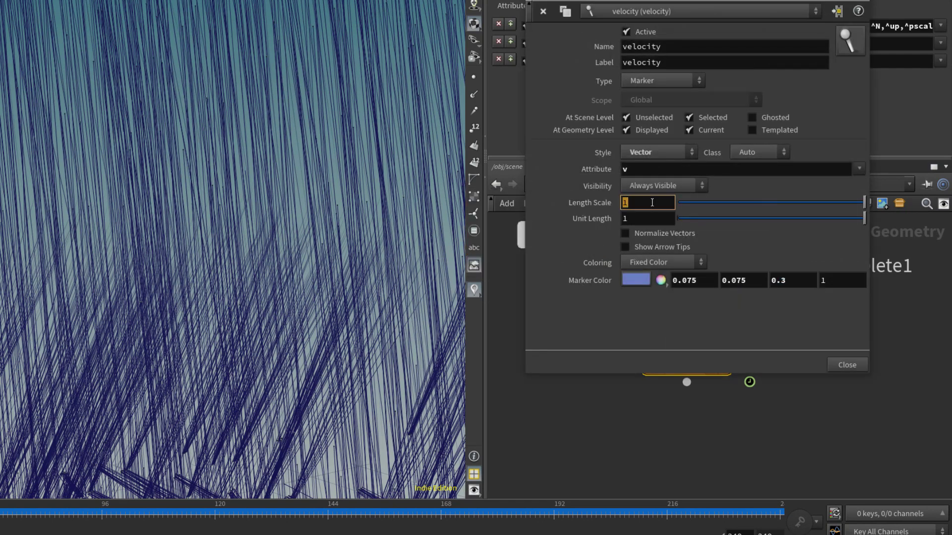
pyautogui.write('.1')
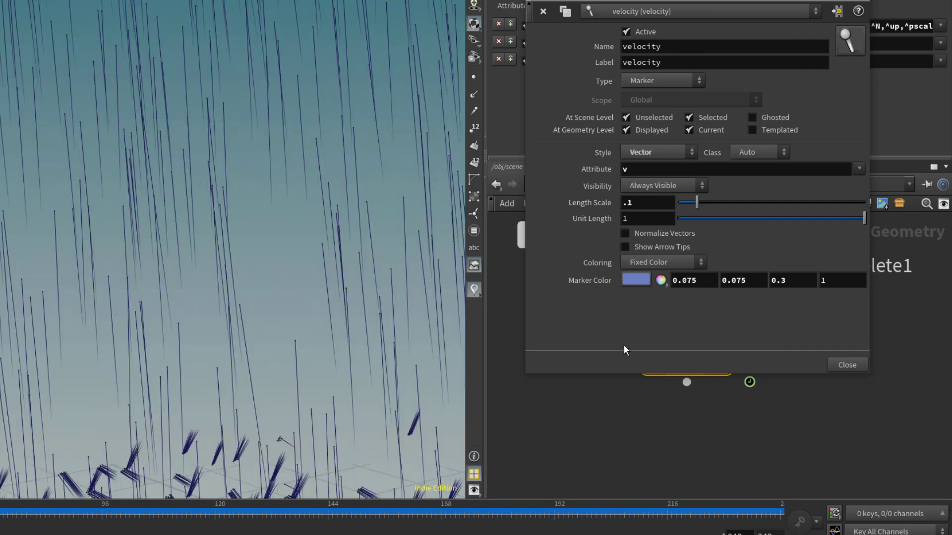
pyautogui.click(846, 363)
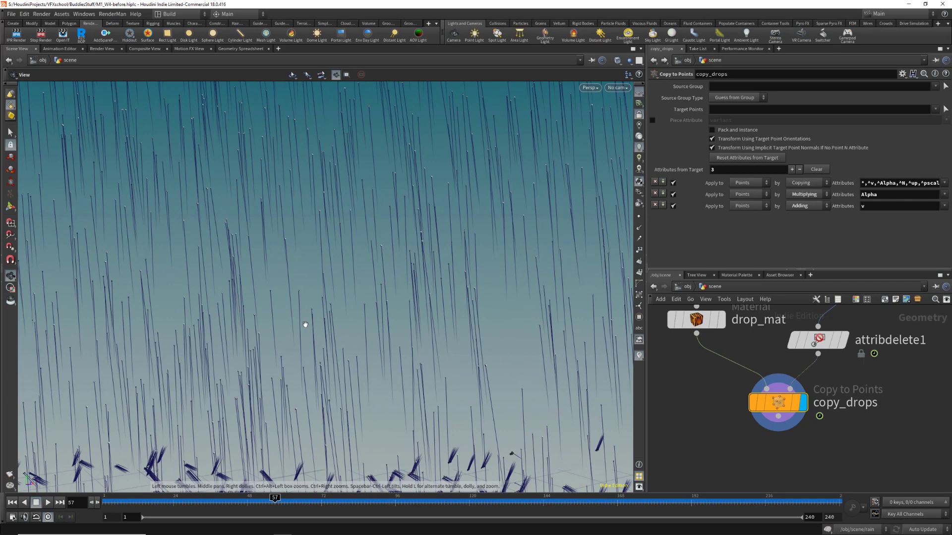
pyautogui.moveTo(309, 321)
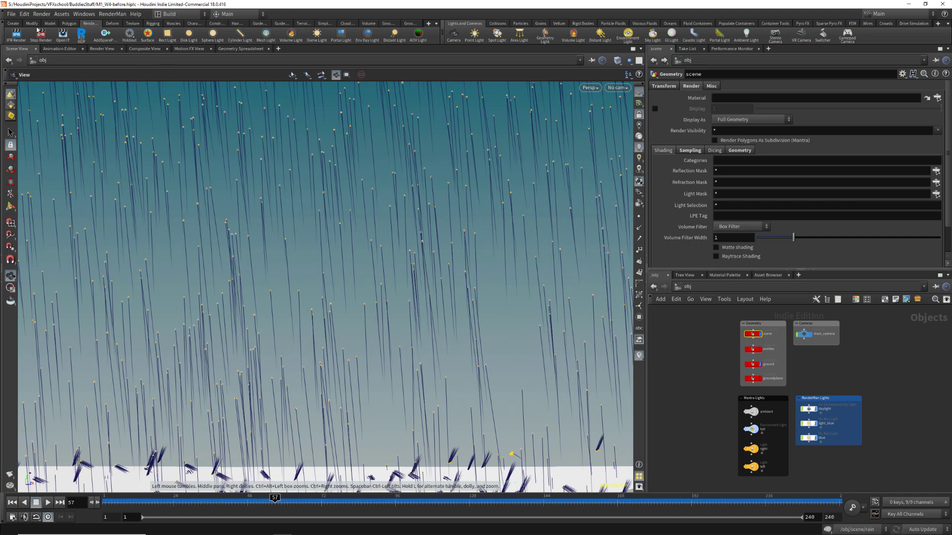
pyautogui.moveTo(161, 193)
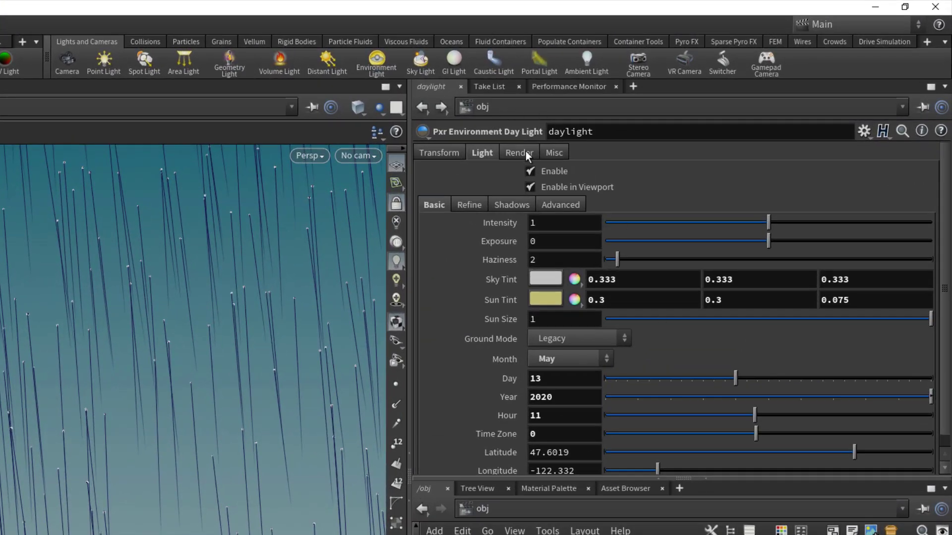
# View the daylight environment light's Render settings
pyautogui.click(518, 153)
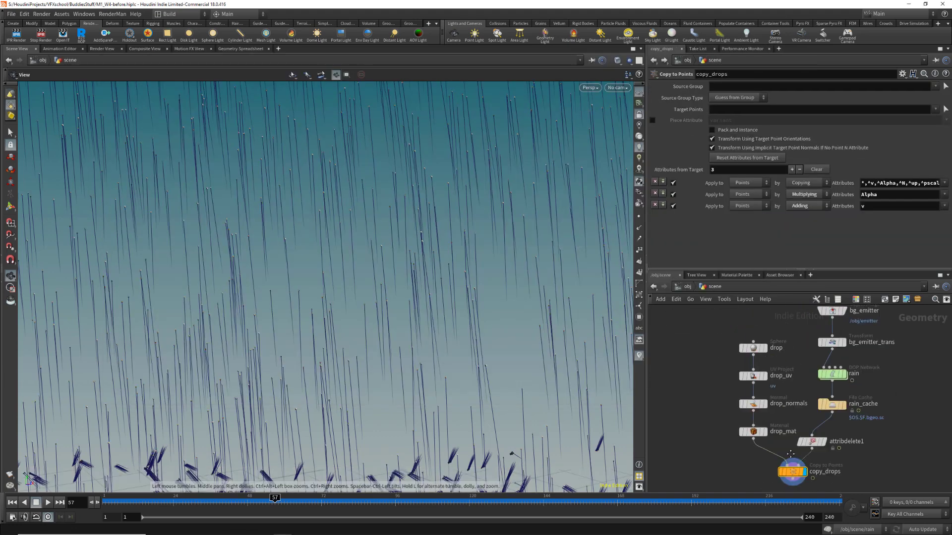
# Set the drop sphere's Uniform Scale to 0.05 and look through main_camera
pyautogui.click(752, 348)
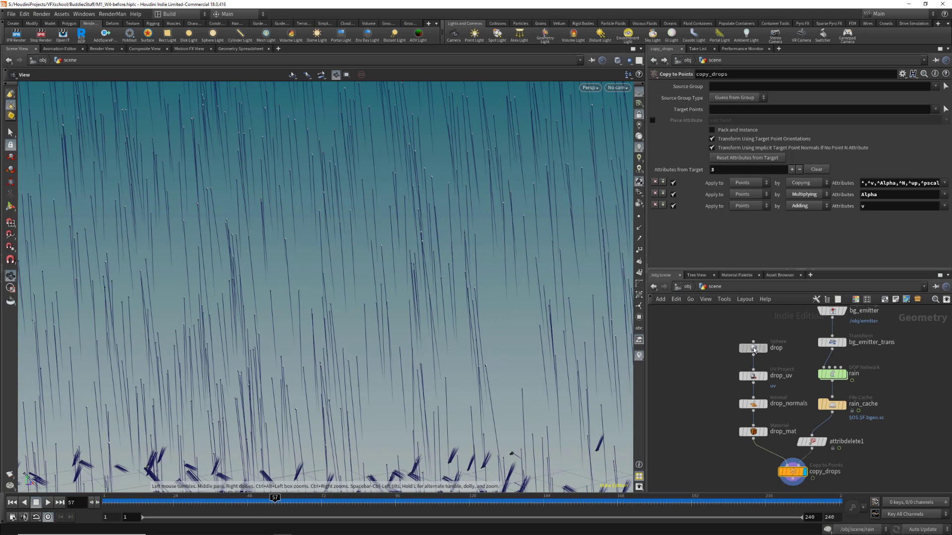
pyautogui.click(751, 348)
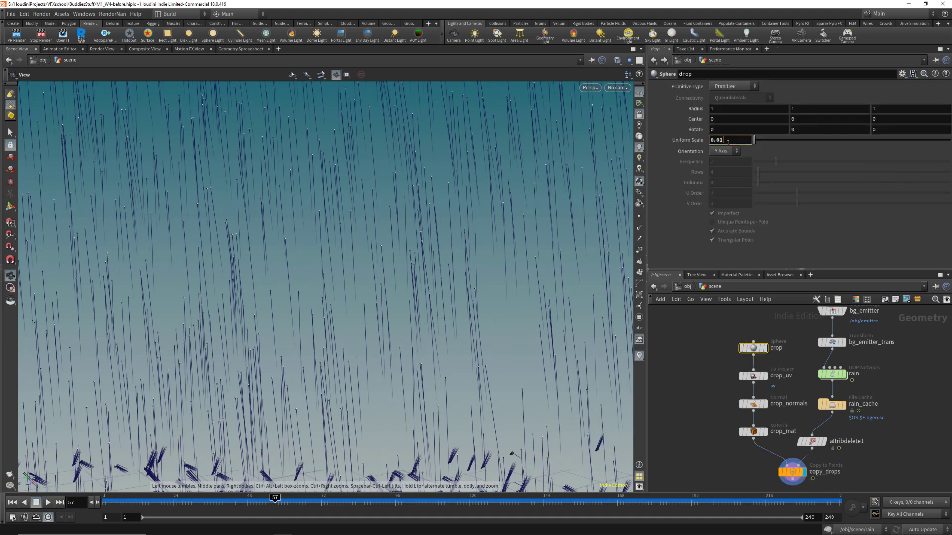
pyautogui.click(626, 87)
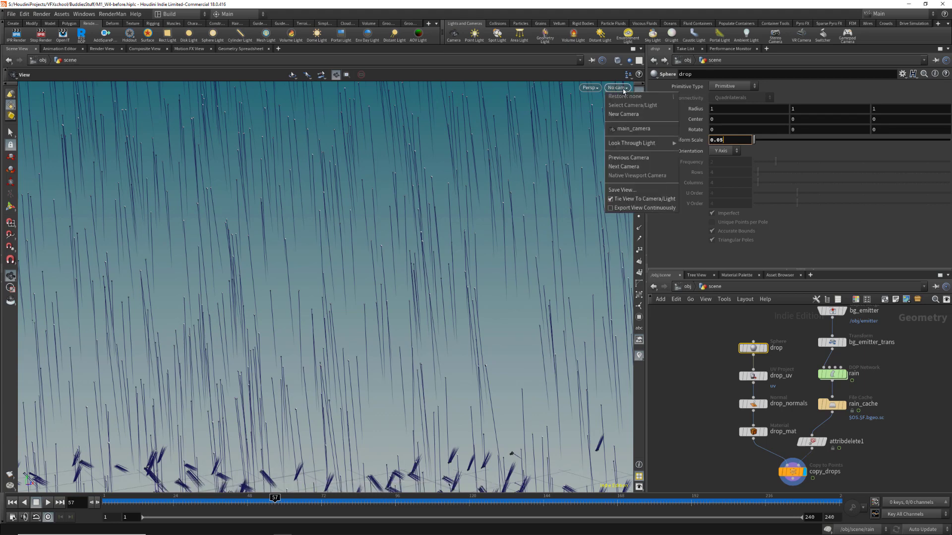
pyautogui.moveTo(632, 131)
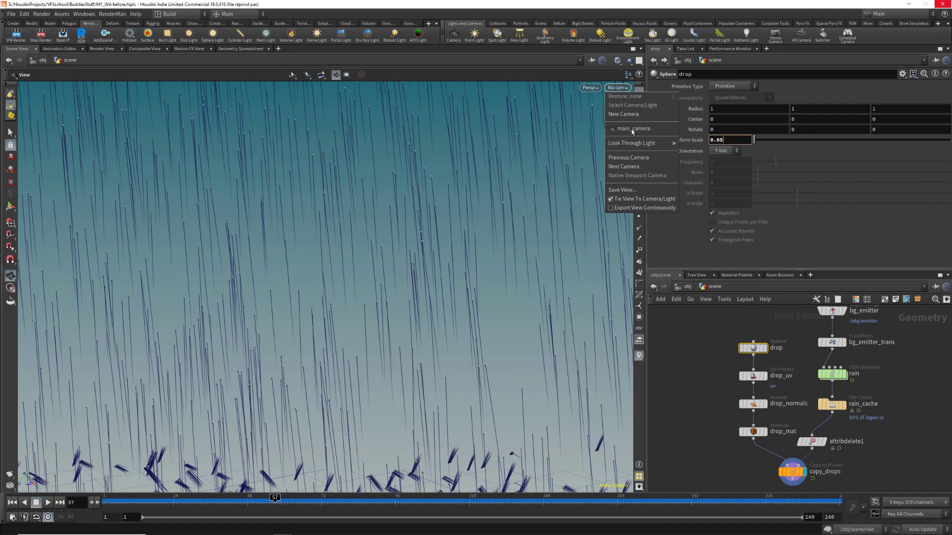
pyautogui.click(634, 129)
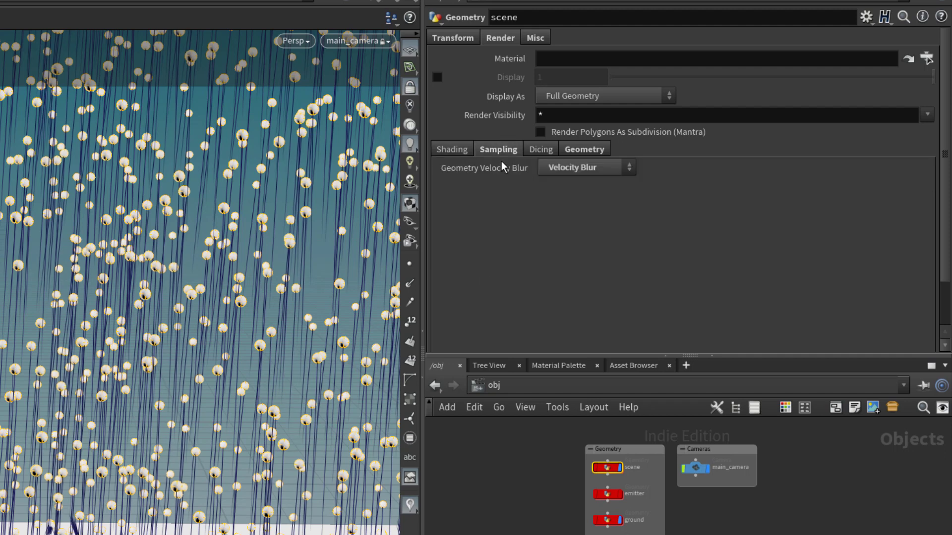
pyautogui.moveTo(885, 35)
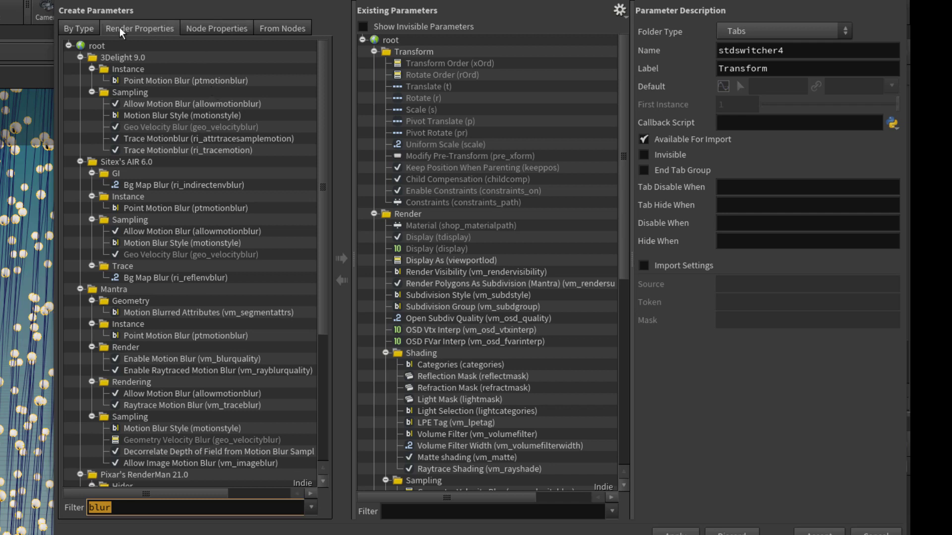
pyautogui.moveTo(124, 498)
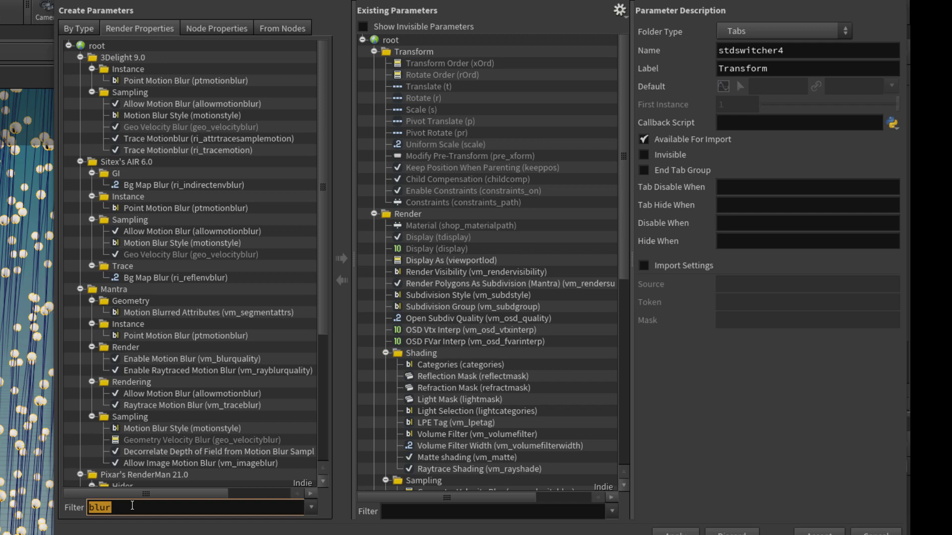
pyautogui.moveTo(90, 47)
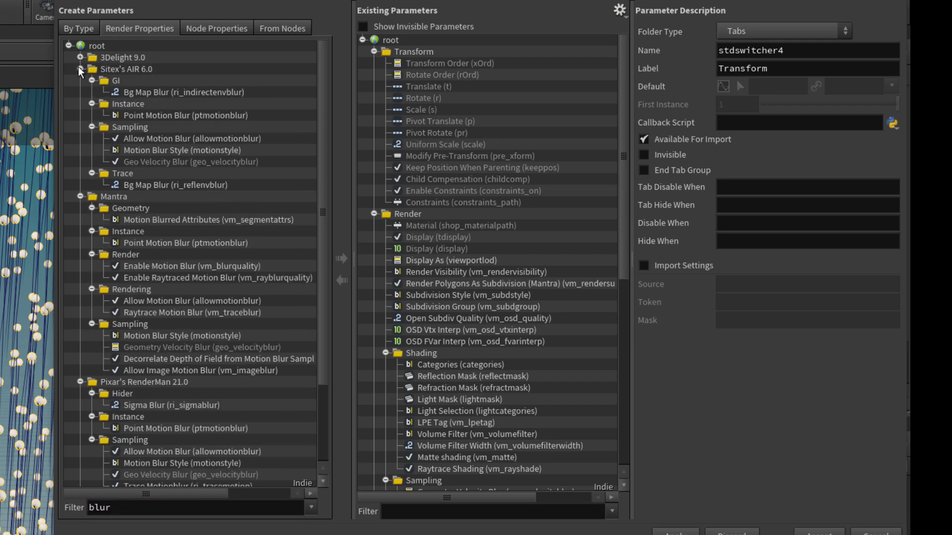
# Collapse other renderers and select Pixar's RenderMan 21.0 Sampling motion-blur properties
pyautogui.click(80, 69)
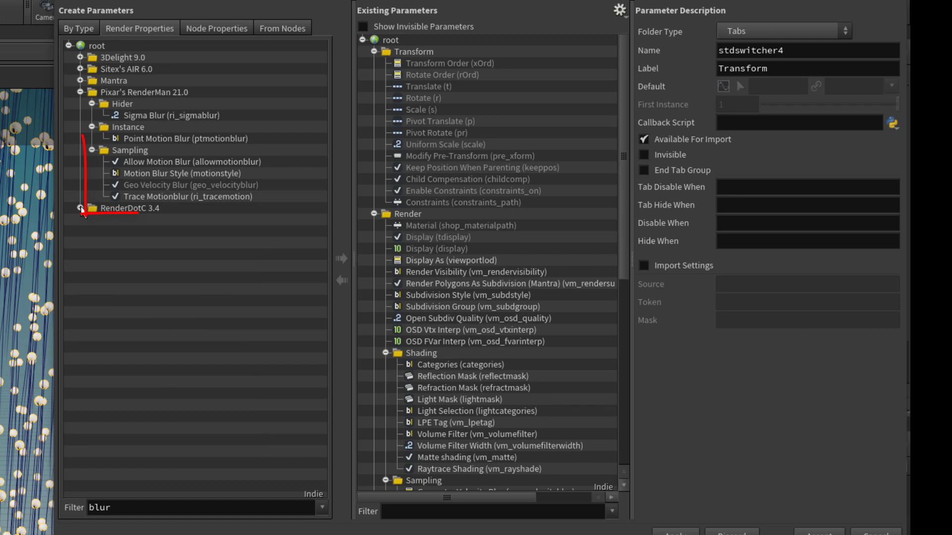
pyautogui.click(129, 150)
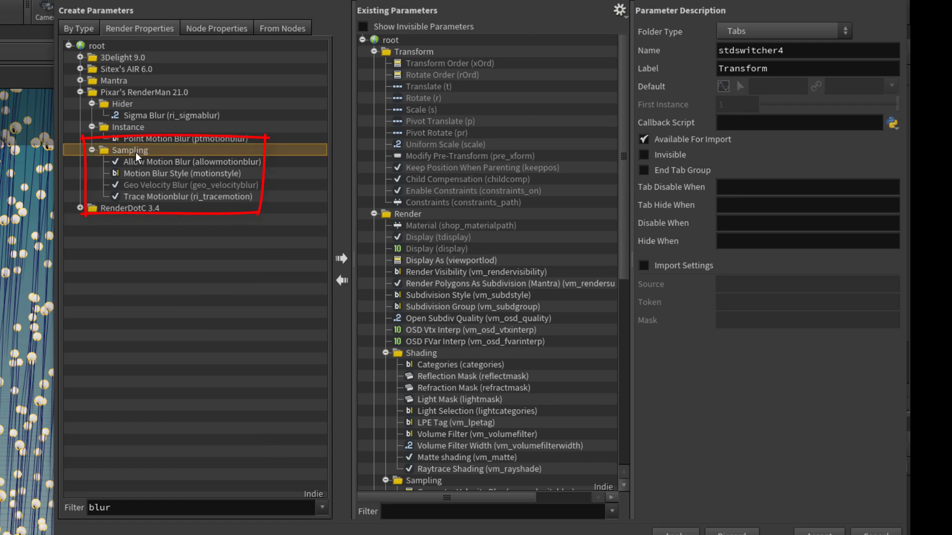
pyautogui.moveTo(129, 161)
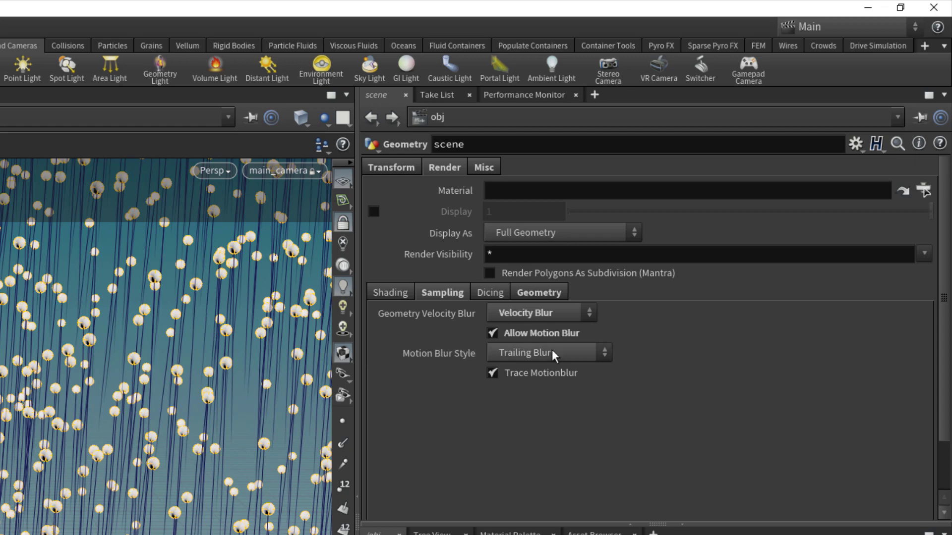
# Set Motion Blur Style to Frame Centered Blur and turn on Trace Motionblur
pyautogui.click(540, 353)
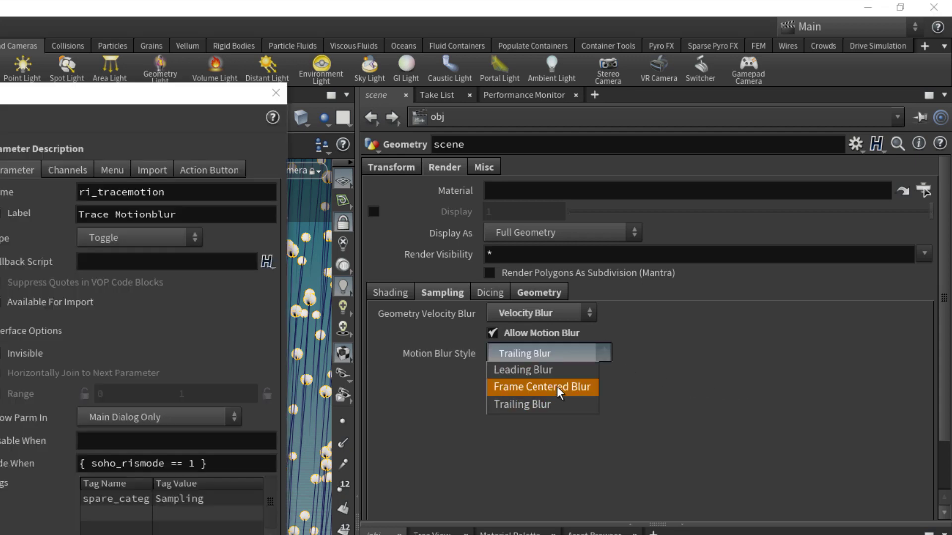
pyautogui.click(541, 387)
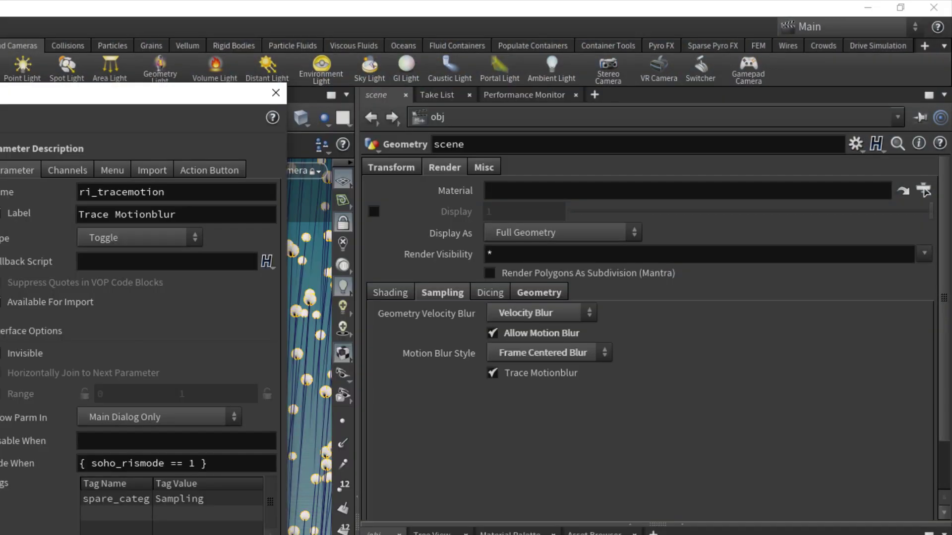
pyautogui.click(275, 93)
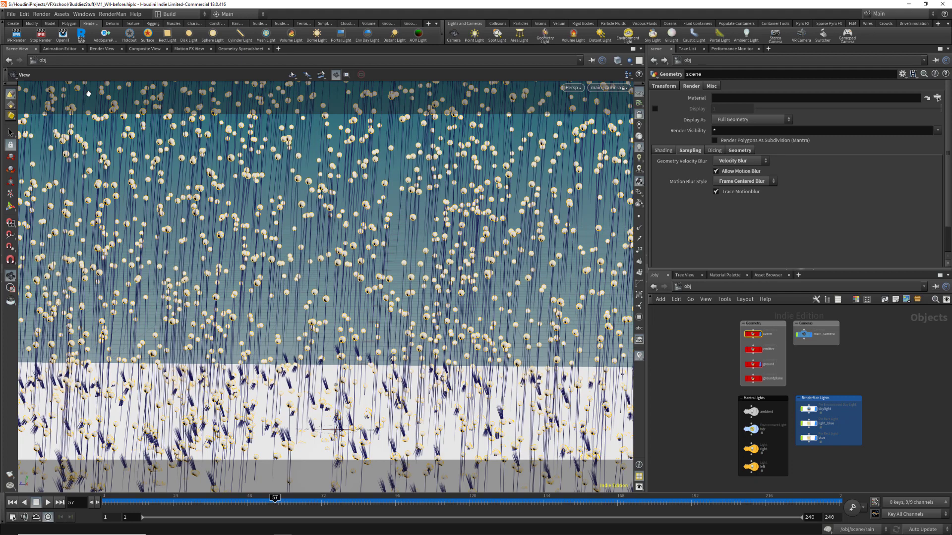
pyautogui.moveTo(86, 93)
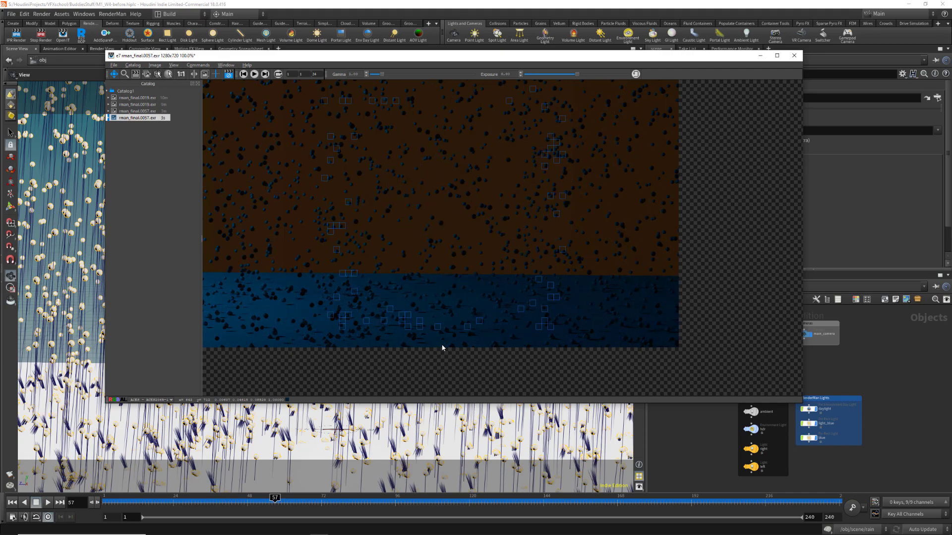
# Render the rain frame with RenderMan and view it in MPlay
pyautogui.click(793, 56)
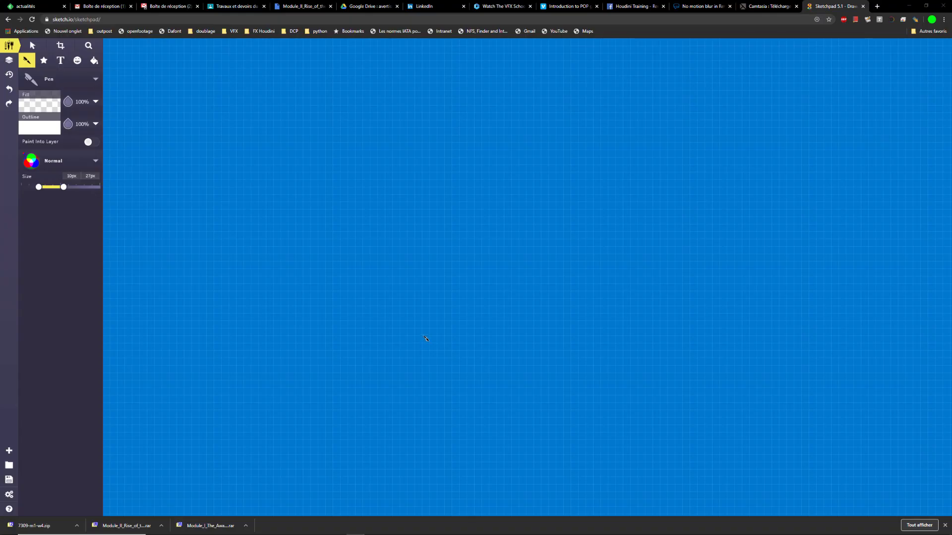
pyautogui.moveTo(434, 329)
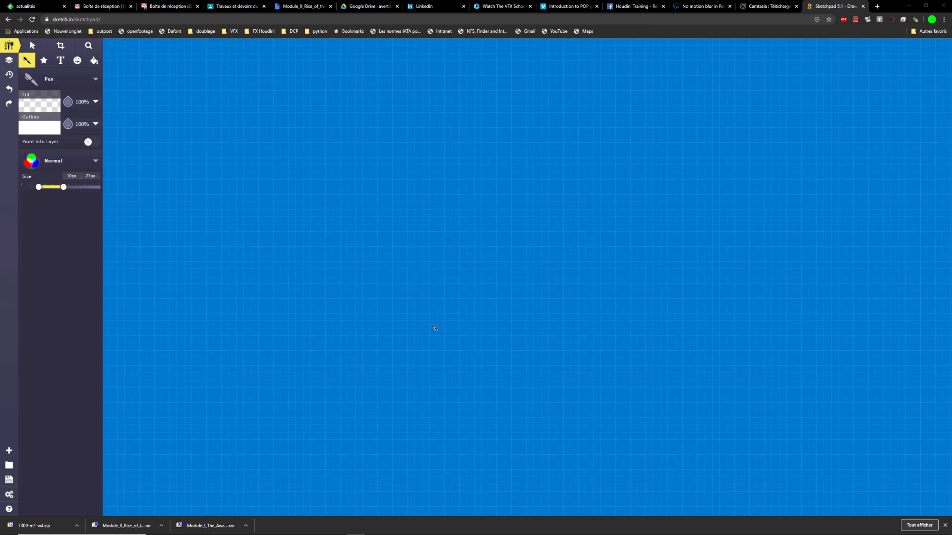
pyautogui.moveTo(436, 325)
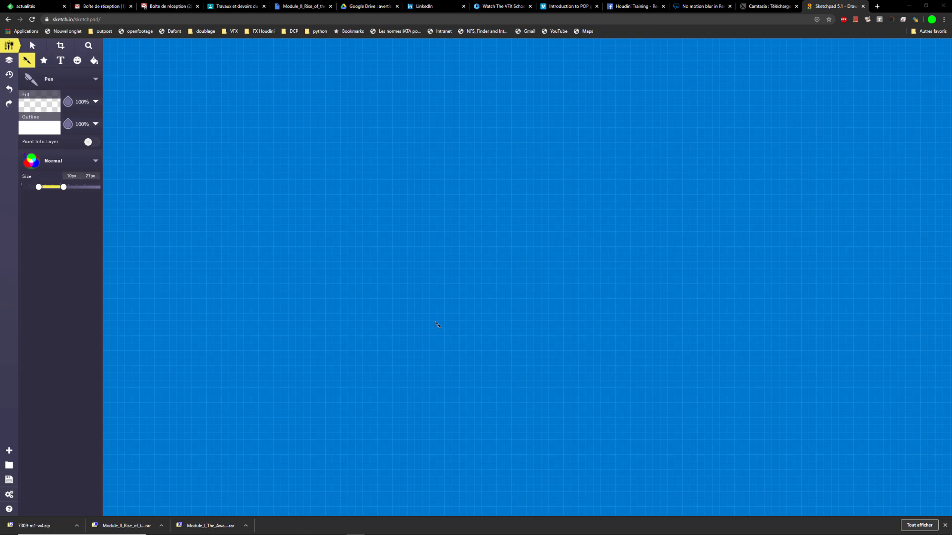
pyautogui.moveTo(423, 218)
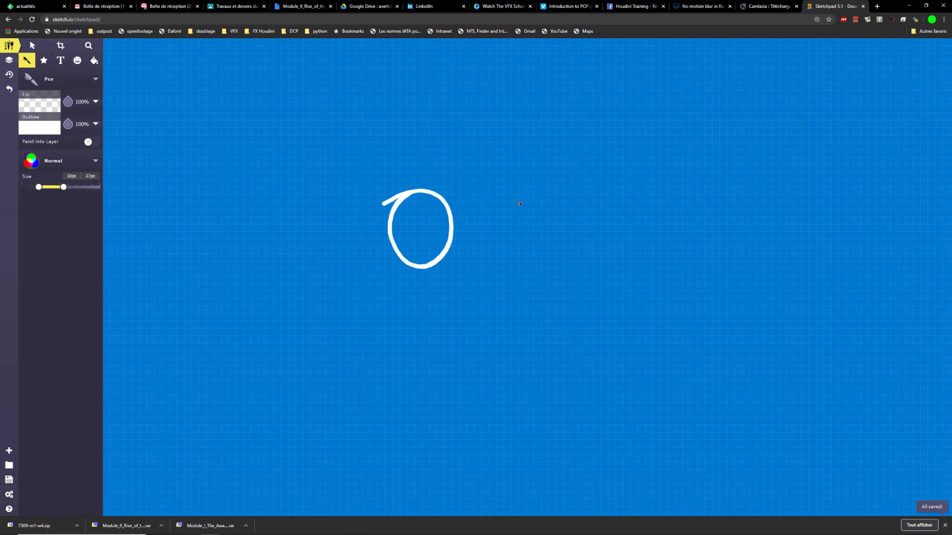
# Sketch an arrow from one circle to a second and another arrow pointing at the row of circles
pyautogui.moveTo(458, 229); pyautogui.dragTo(612, 231)
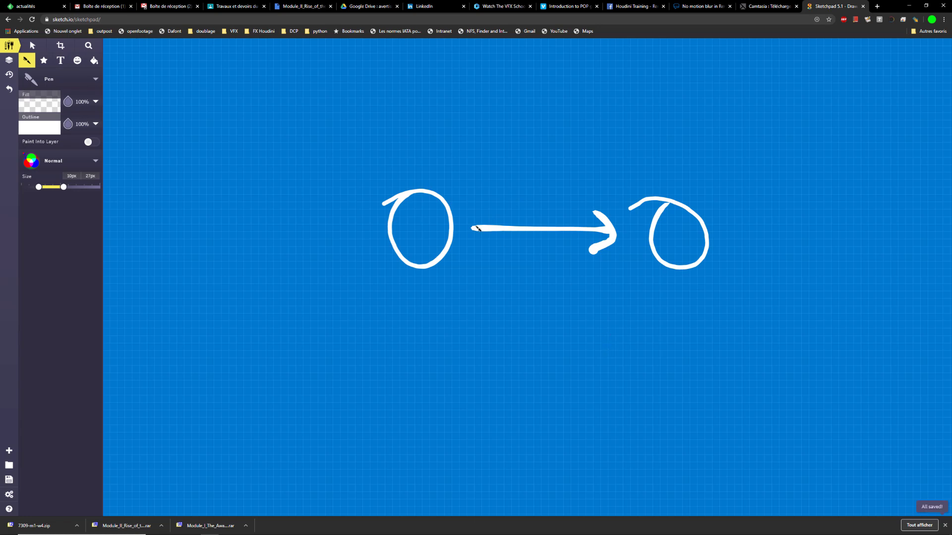
pyautogui.moveTo(401, 166)
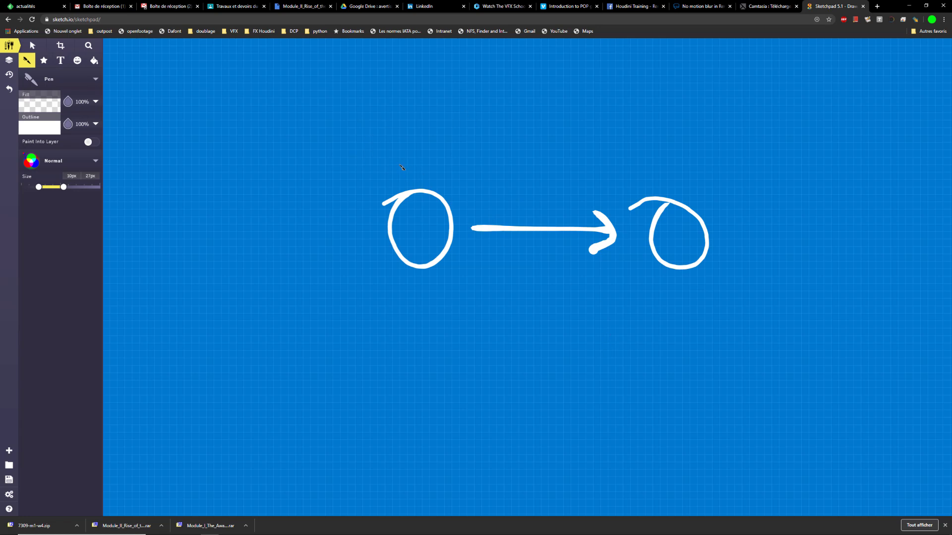
pyautogui.moveTo(39, 197)
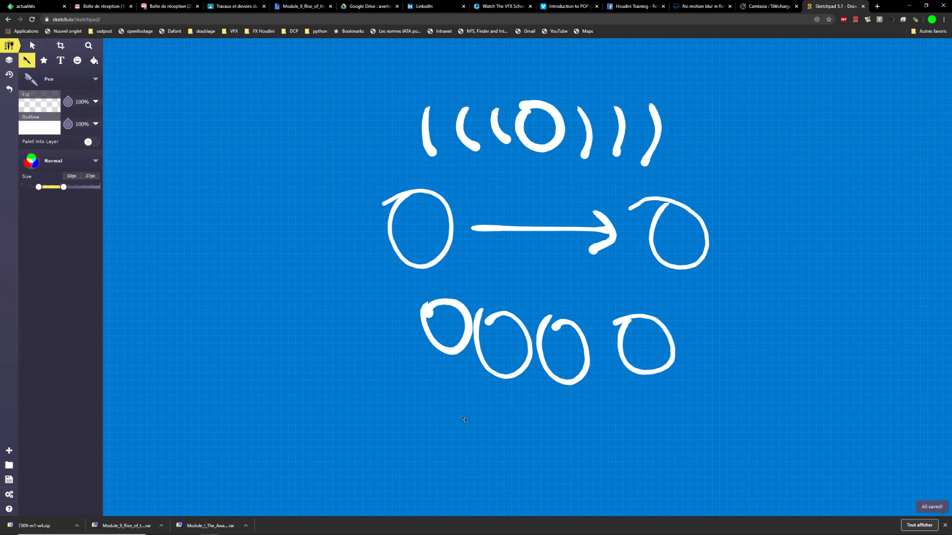
pyautogui.moveTo(412, 423); pyautogui.dragTo(441, 379)
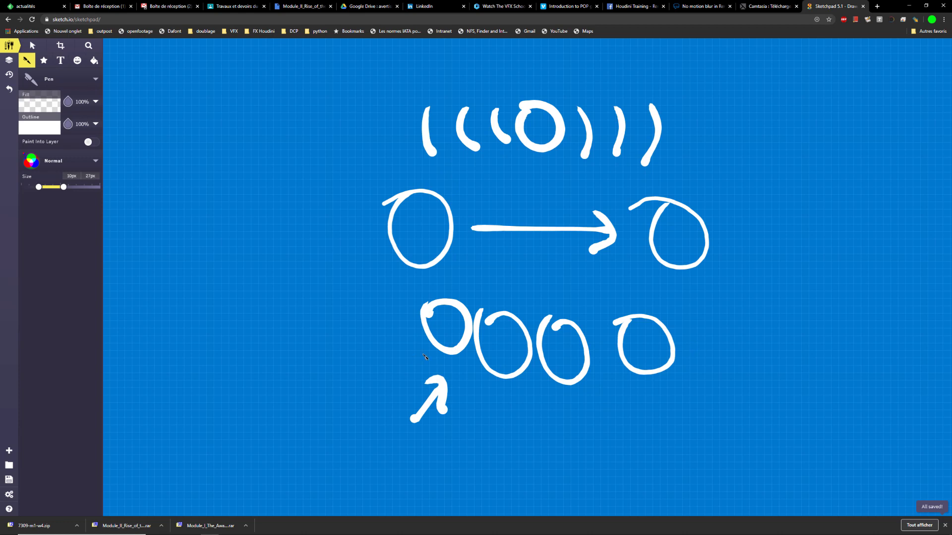
pyautogui.moveTo(419, 375)
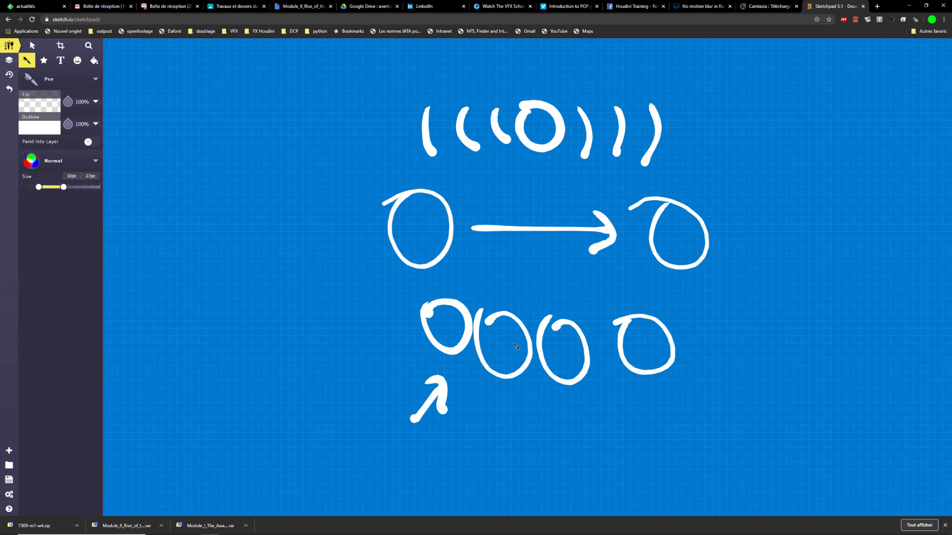
pyautogui.moveTo(463, 177)
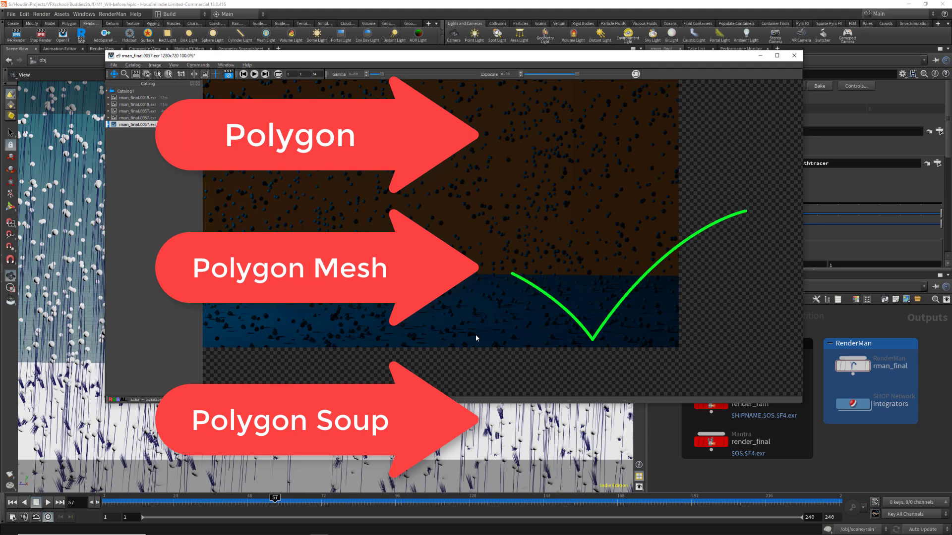
pyautogui.moveTo(780, 464)
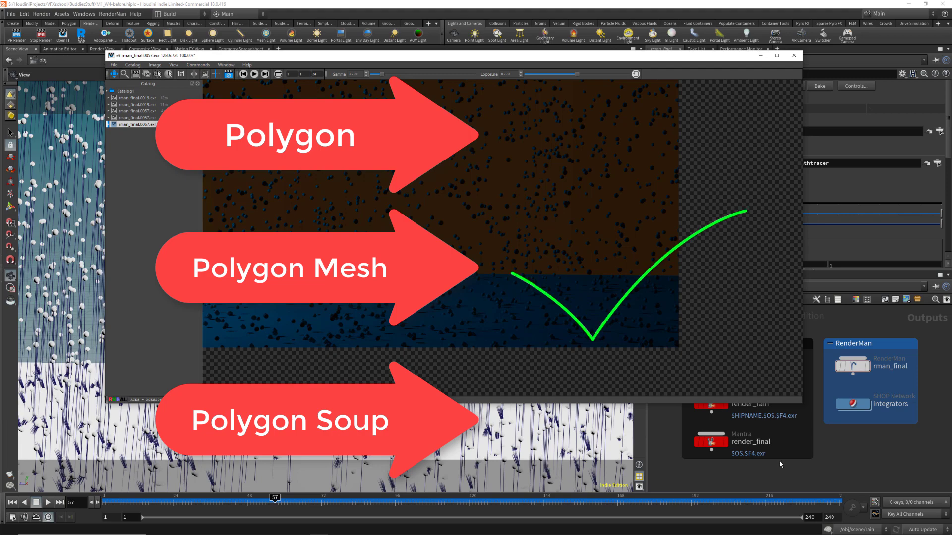
# Return to Houdini with the MPlay rain render in front of the /out RenderMan and Mantra nodes
pyautogui.click(793, 55)
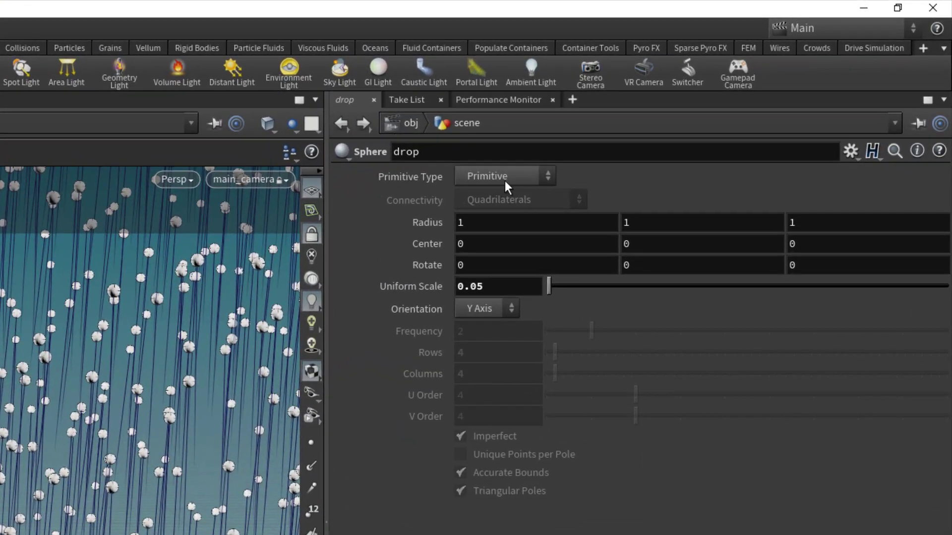
# Make the drop sphere a Polygon Mesh and reduce its Uniform Scale to 0.01
pyautogui.click(503, 176)
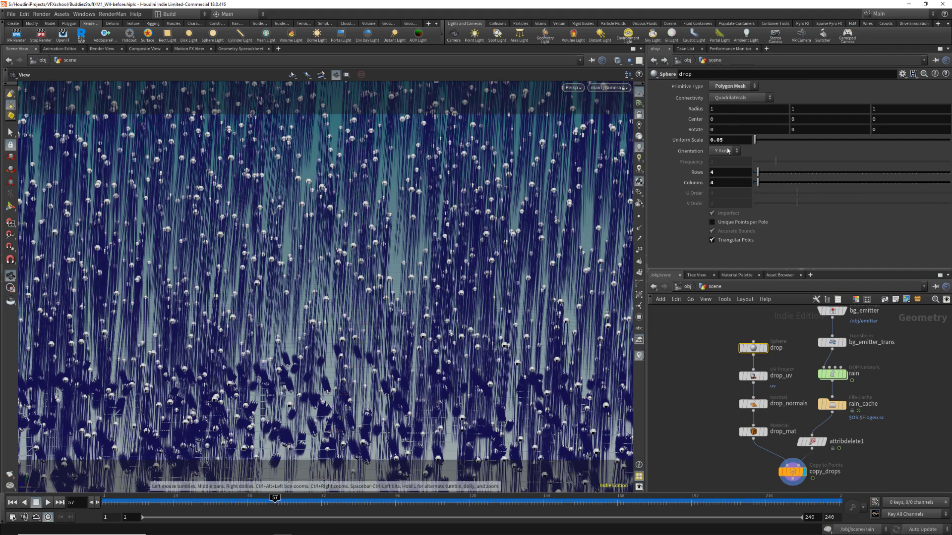
pyautogui.write('0.01')
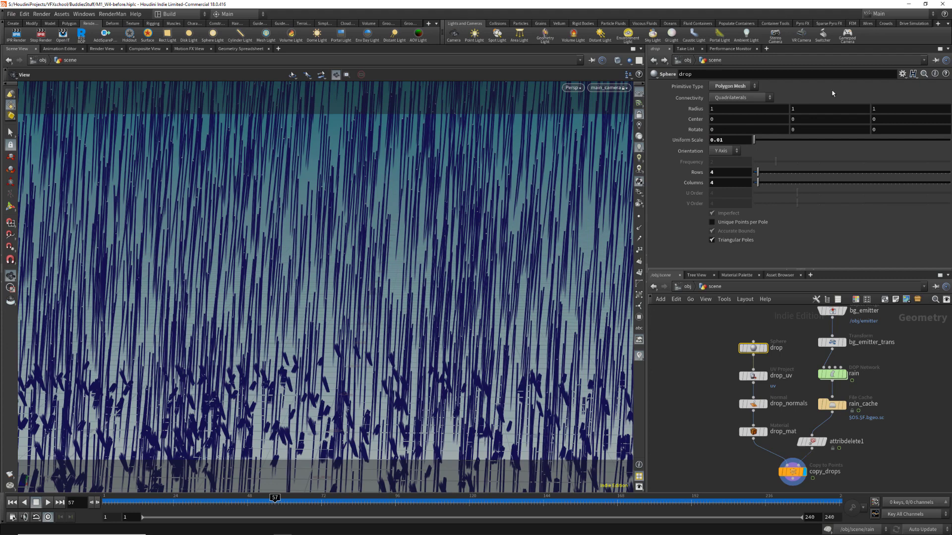
pyautogui.click(731, 86)
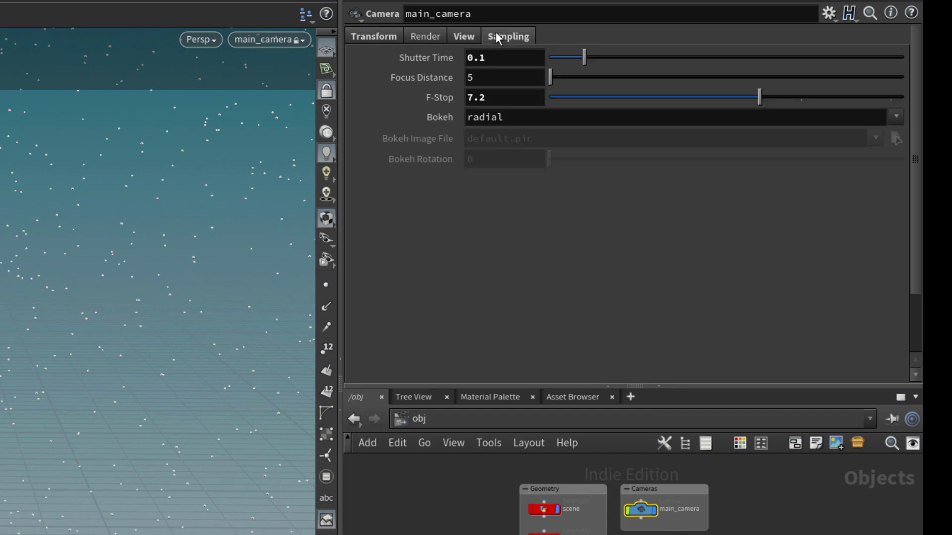
pyautogui.moveTo(527, 180)
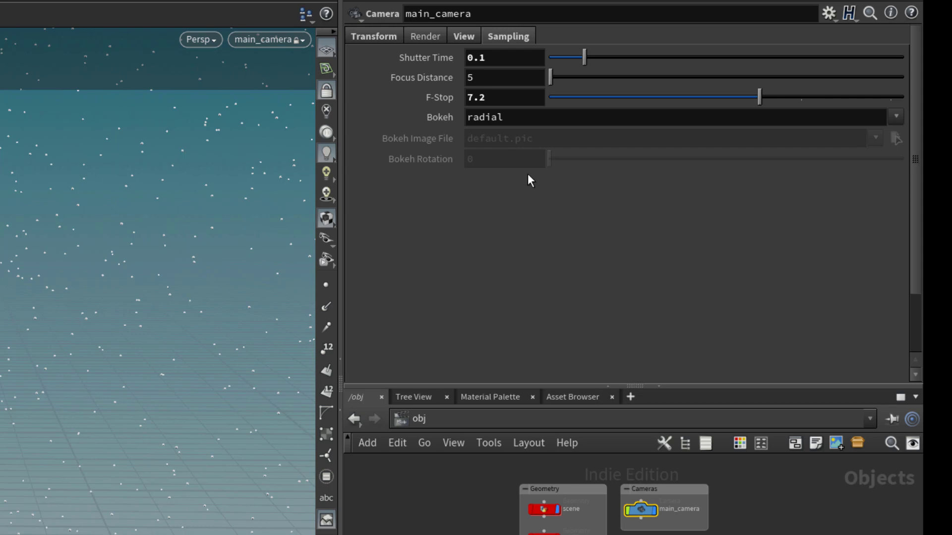
# Begin replacing main_camera's 0.1 Shutter Time with a new value in its Sampling properties
pyautogui.click(503, 57)
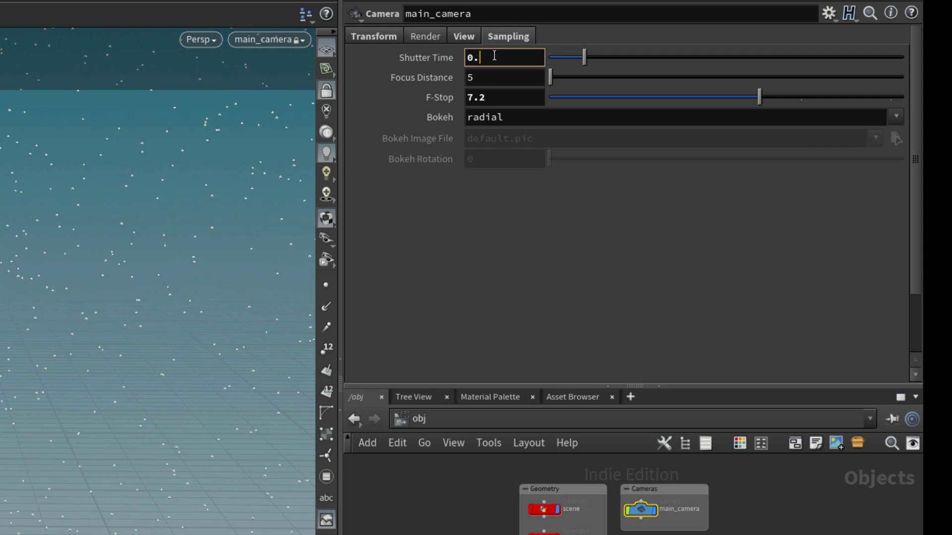